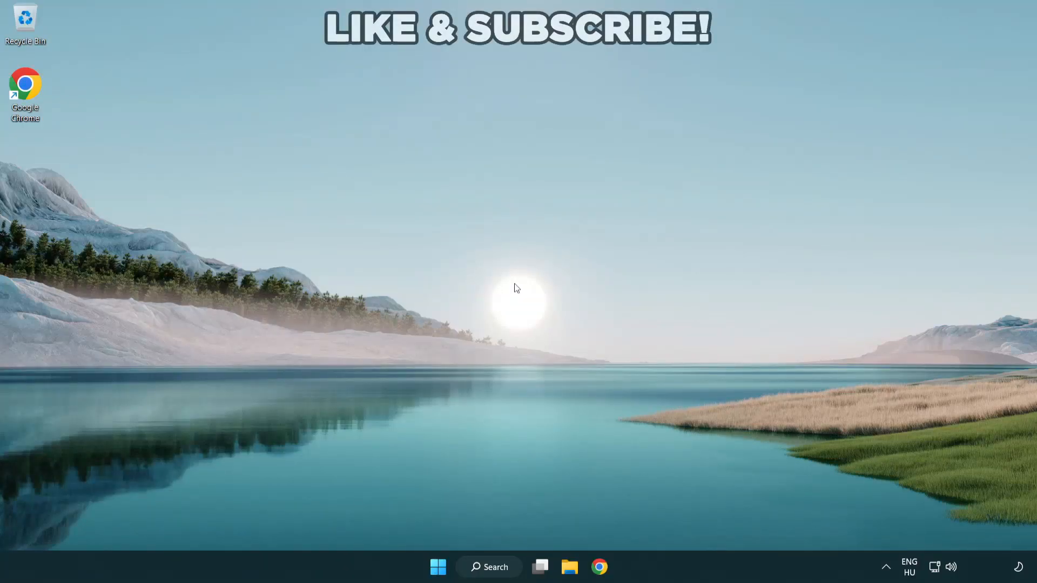
pyautogui.moveTo(576, 334)
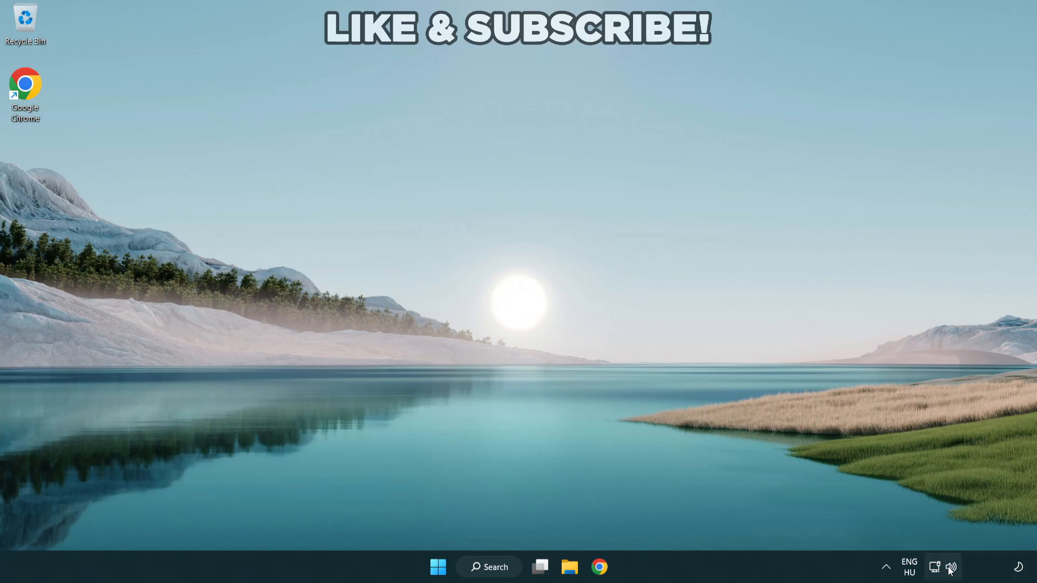
# Step: Switch the sound output from CABLE Input to Speakers (High Definition Audio Device) via Quick Settings
pyautogui.click(951, 567)
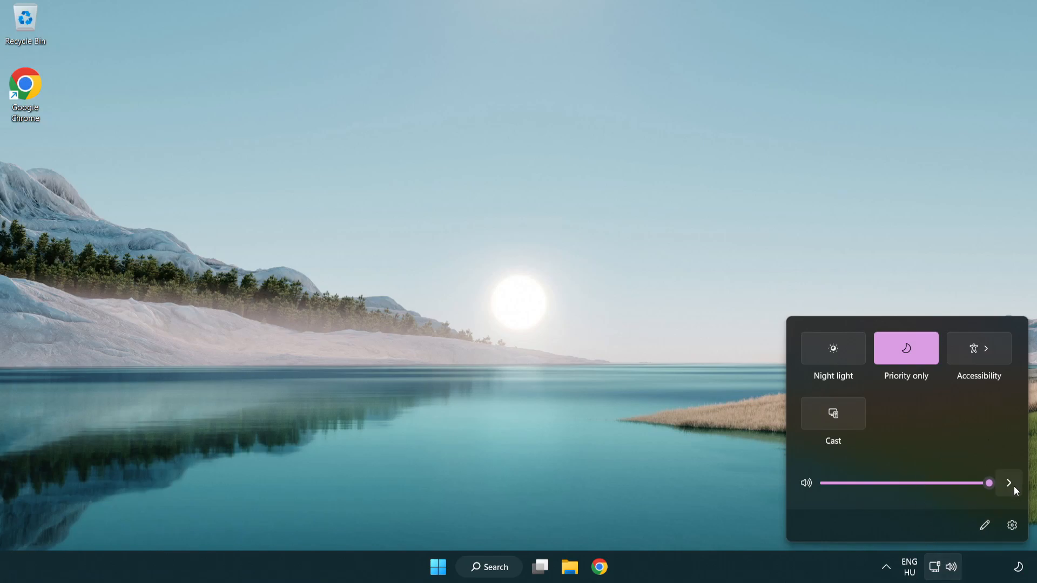
pyautogui.moveTo(1008, 483)
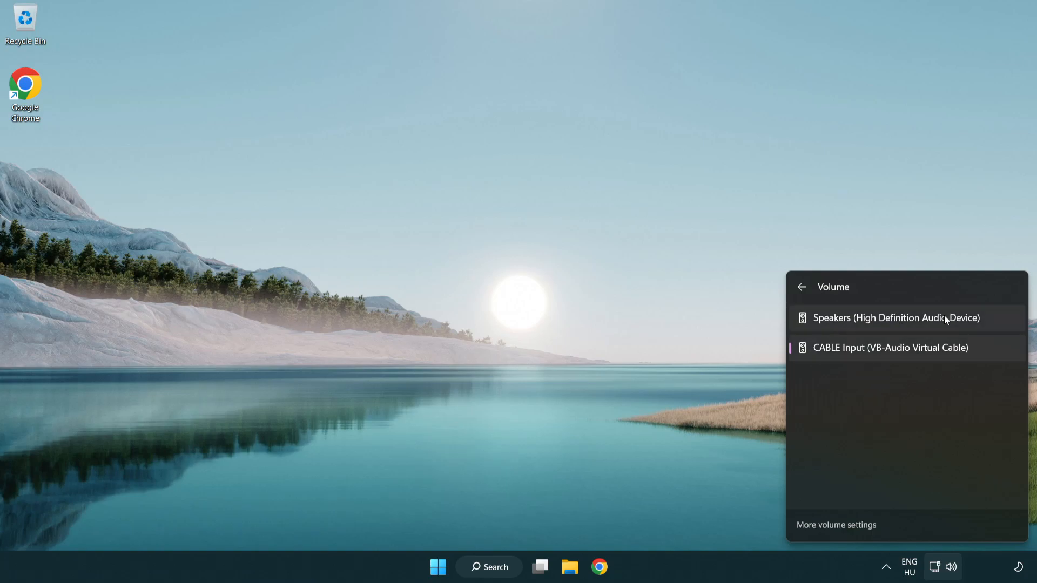
pyautogui.moveTo(995, 324)
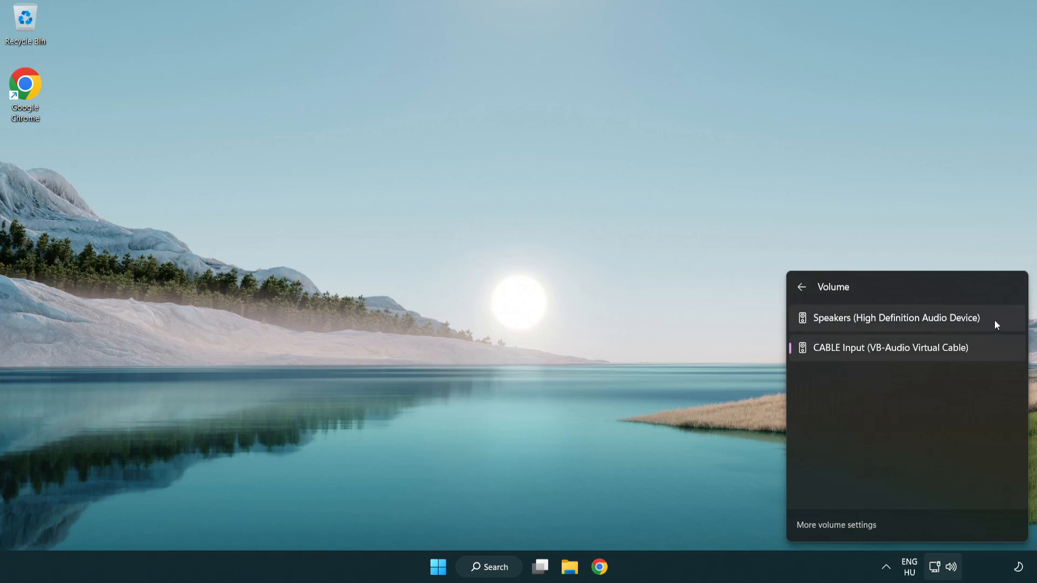
pyautogui.click(897, 318)
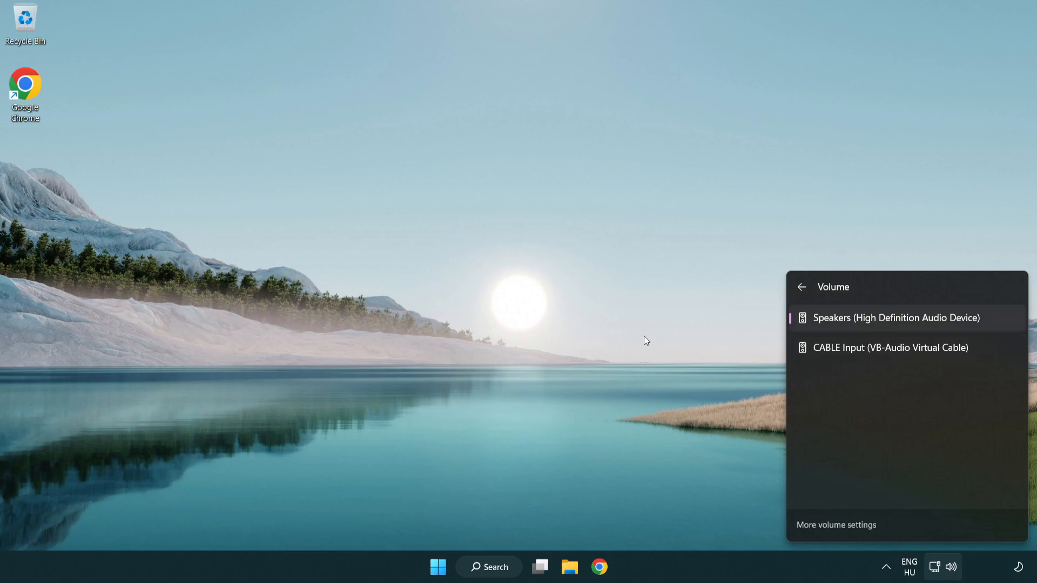
pyautogui.click(545, 311)
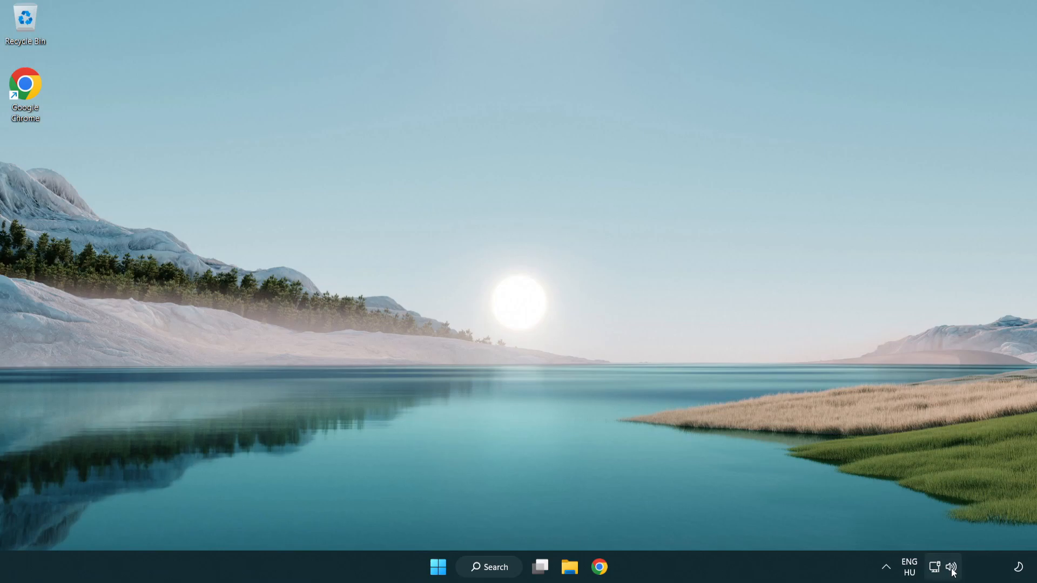
# Step: Reset sound devices and app volumes to recommended defaults in Volume mixer, then close Settings
pyautogui.rightClick(951, 567)
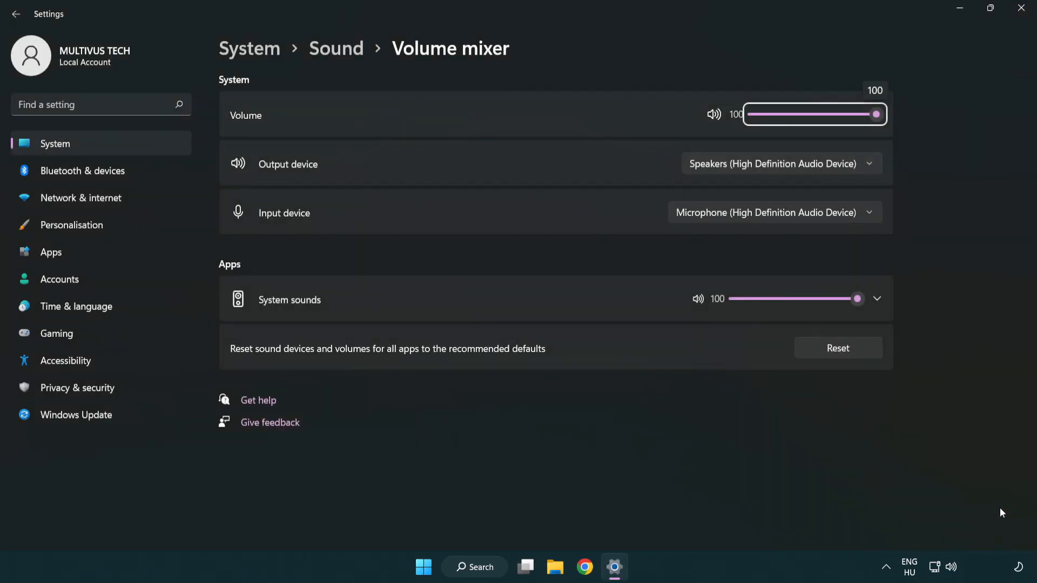
pyautogui.moveTo(231, 364)
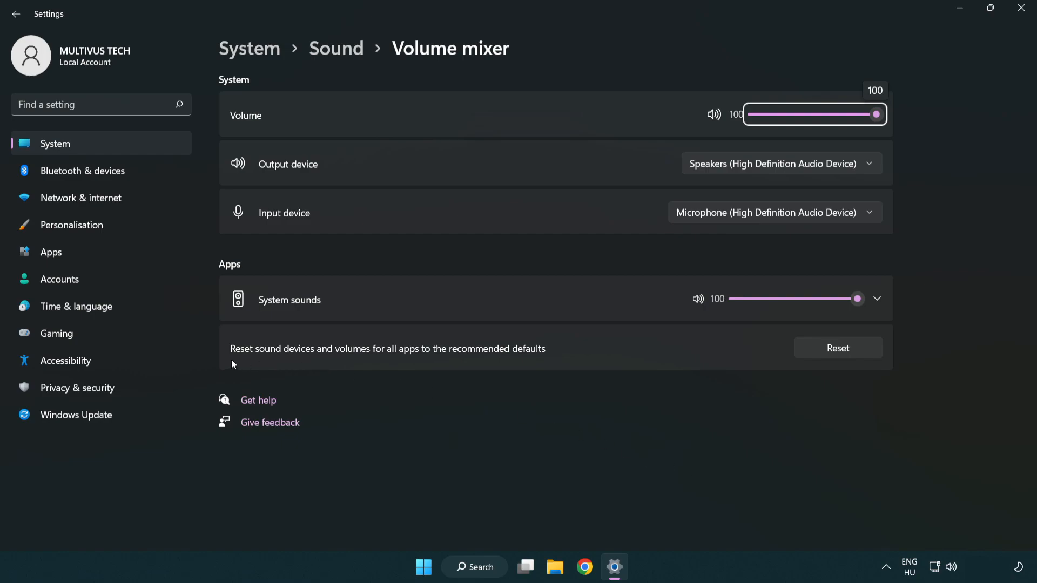
pyautogui.moveTo(505, 359)
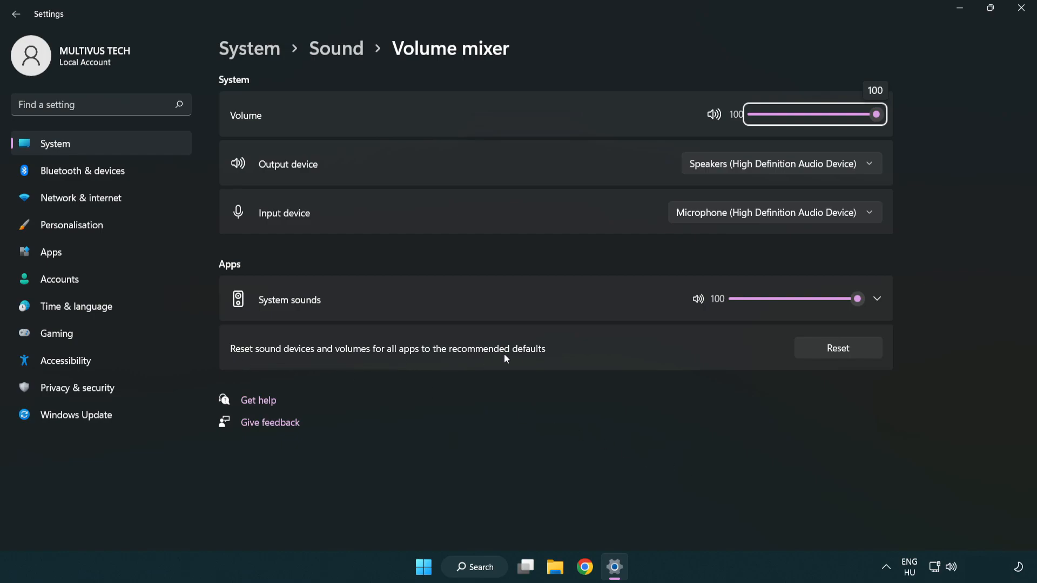
pyautogui.moveTo(839, 357)
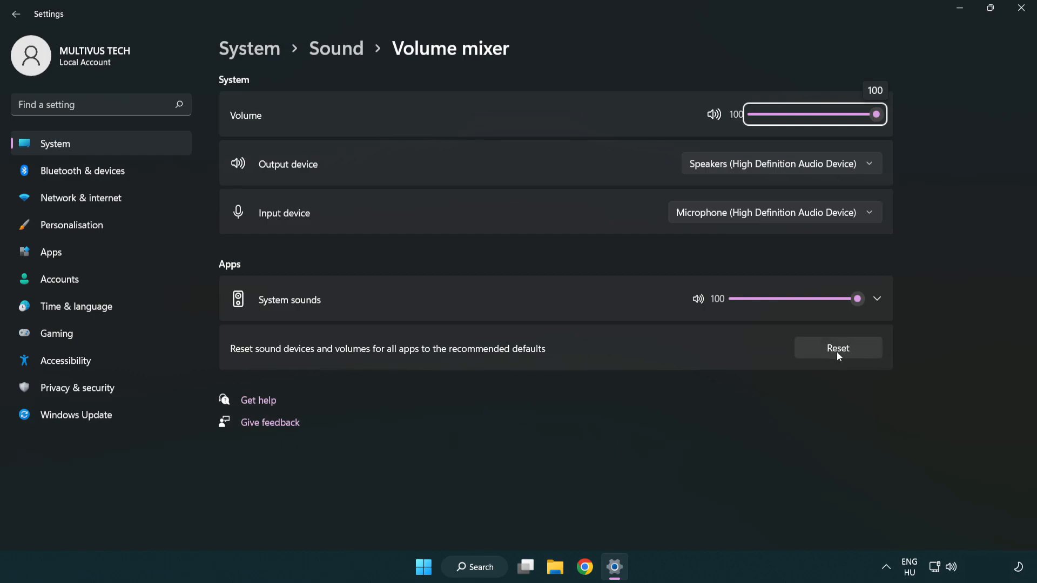
pyautogui.click(837, 348)
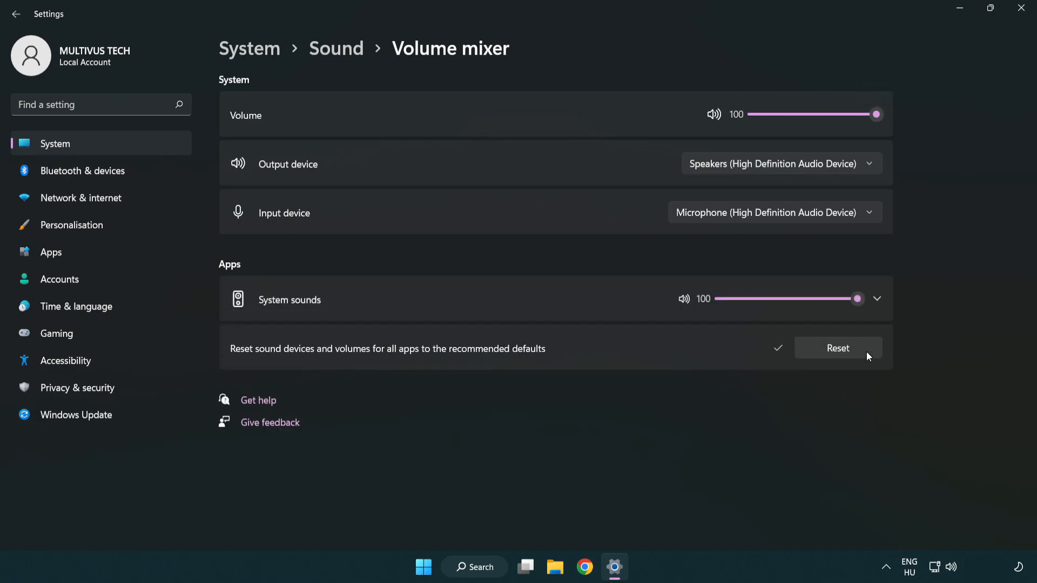
pyautogui.moveTo(788, 370)
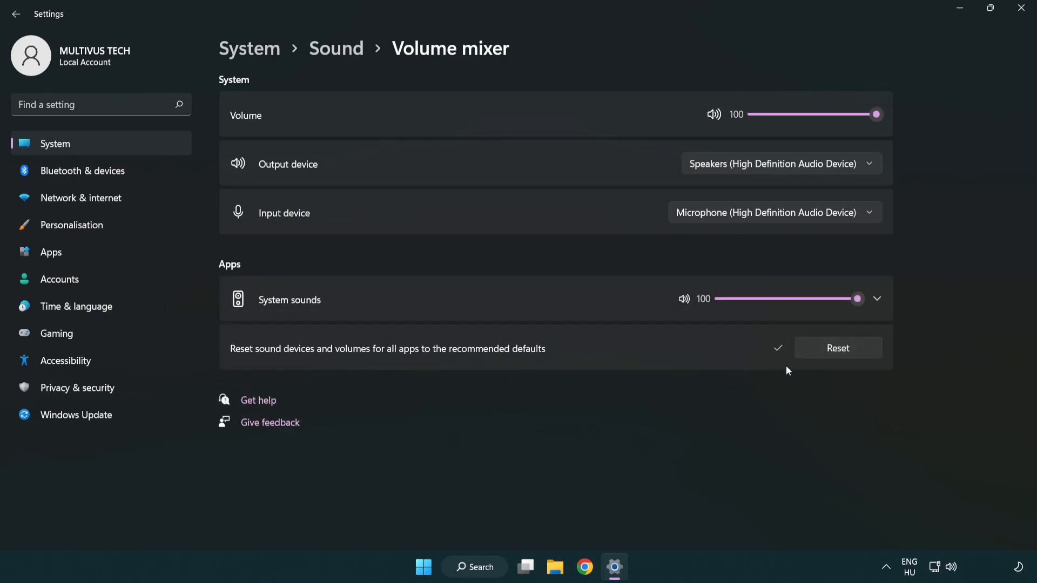
pyautogui.moveTo(1023, 12)
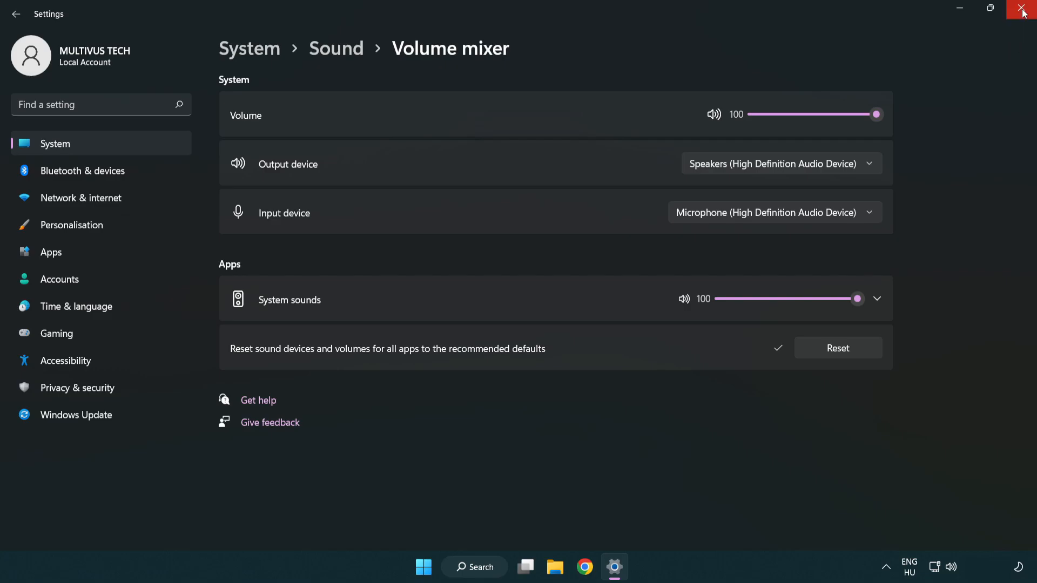
pyautogui.moveTo(1025, 13)
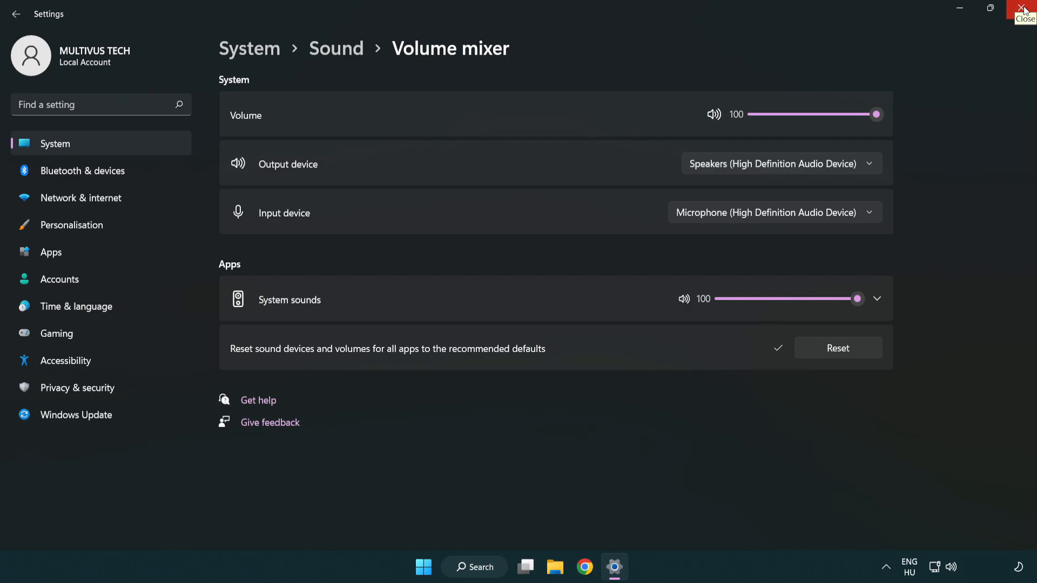
pyautogui.click(1024, 11)
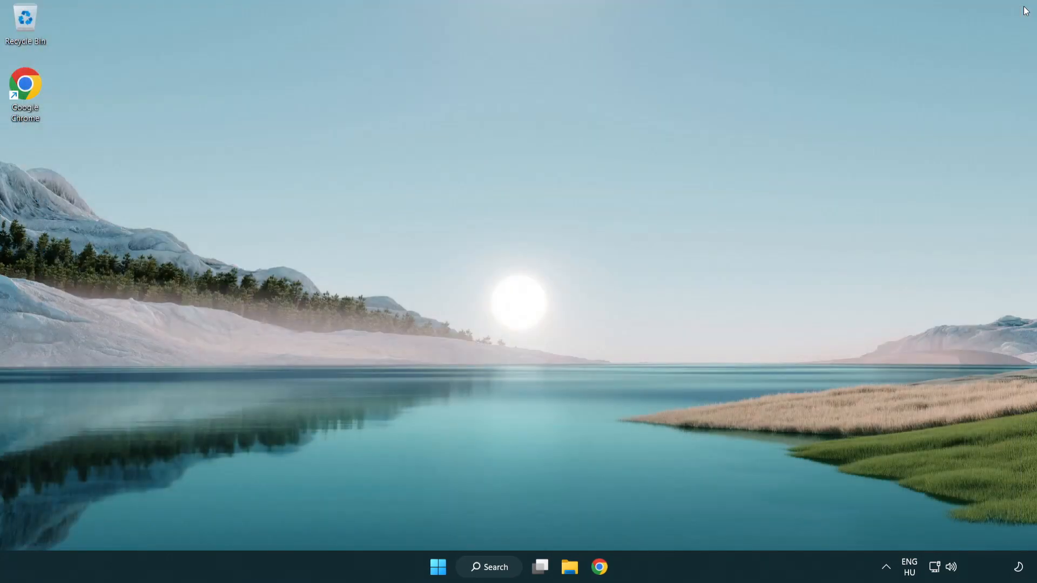
pyautogui.moveTo(950, 566)
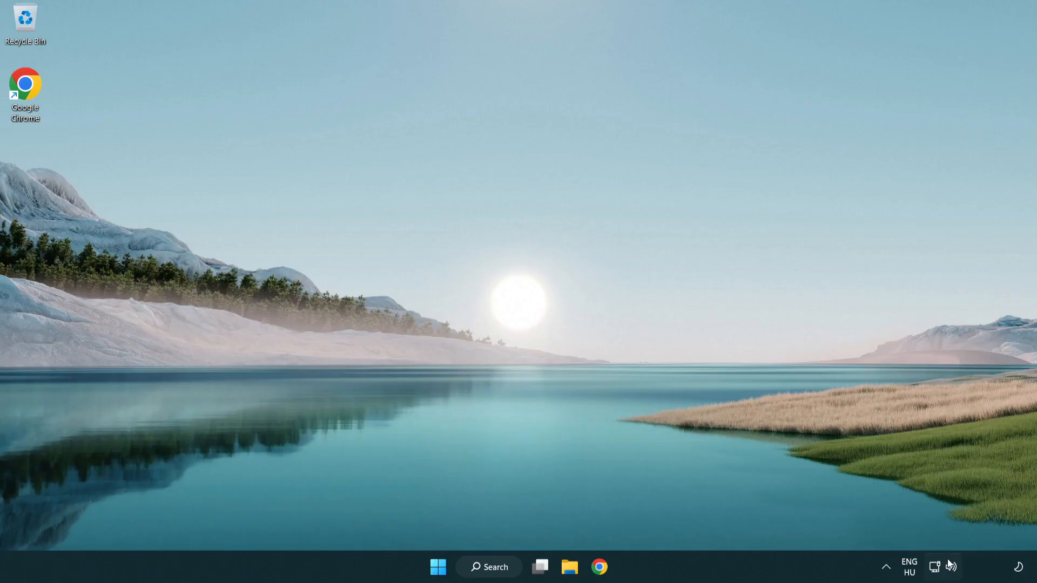
# Step: Open Sound settings from the tray icon and scroll to the Advanced section
pyautogui.rightClick(951, 567)
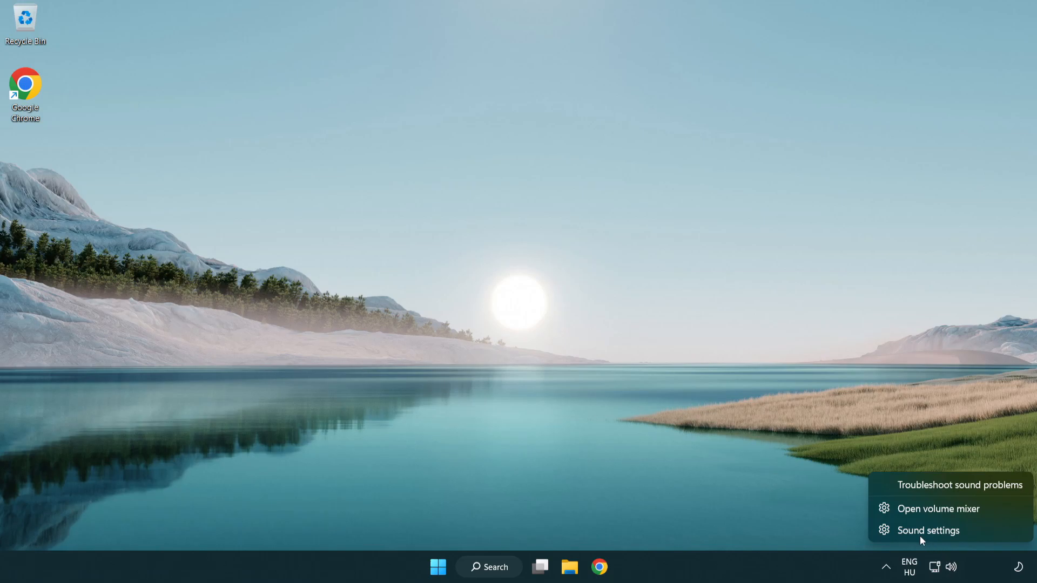
pyautogui.moveTo(991, 539)
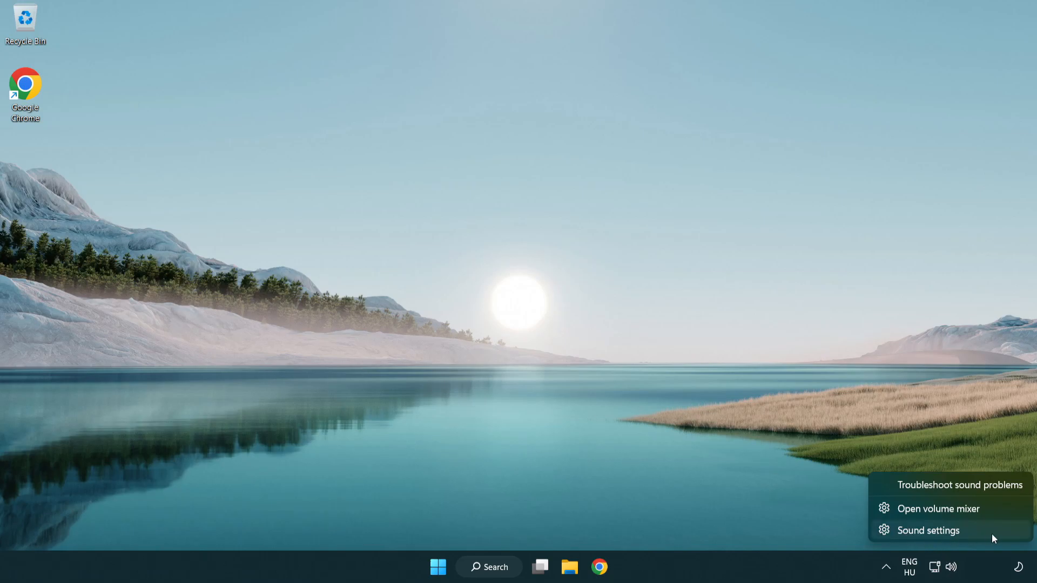
pyautogui.click(928, 531)
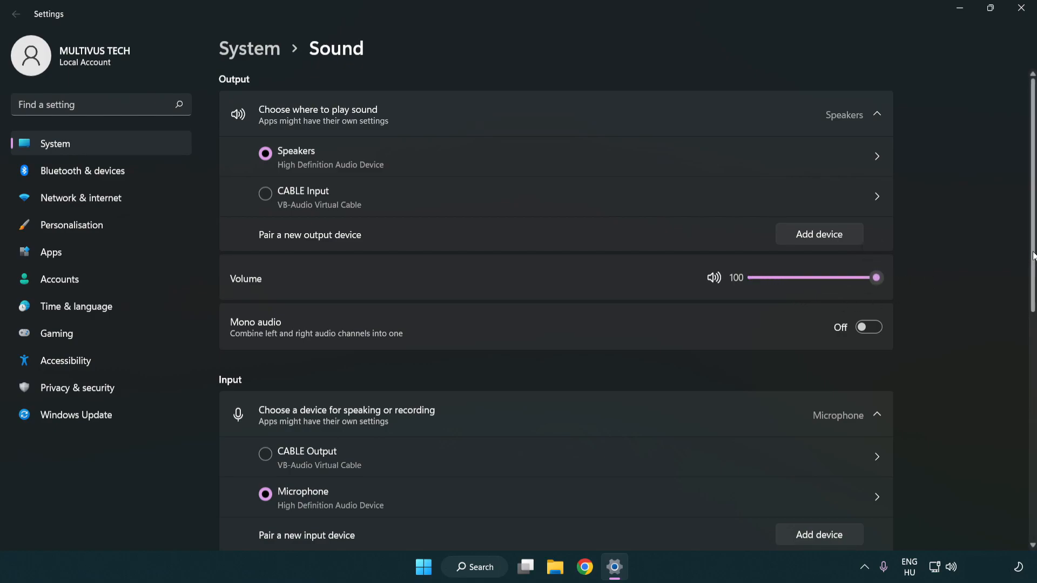
pyautogui.scroll(-3)
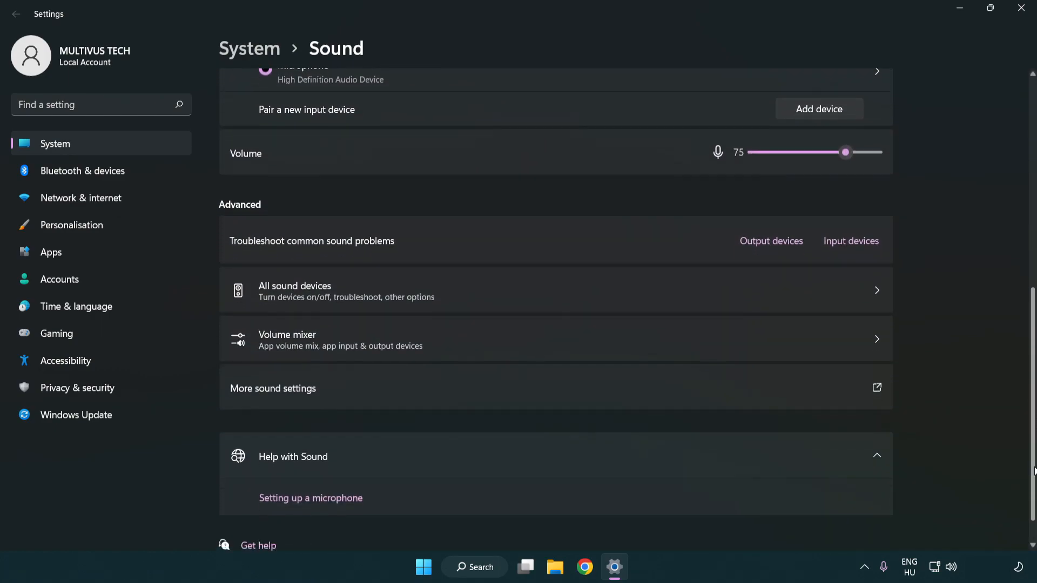
pyautogui.scroll(-3)
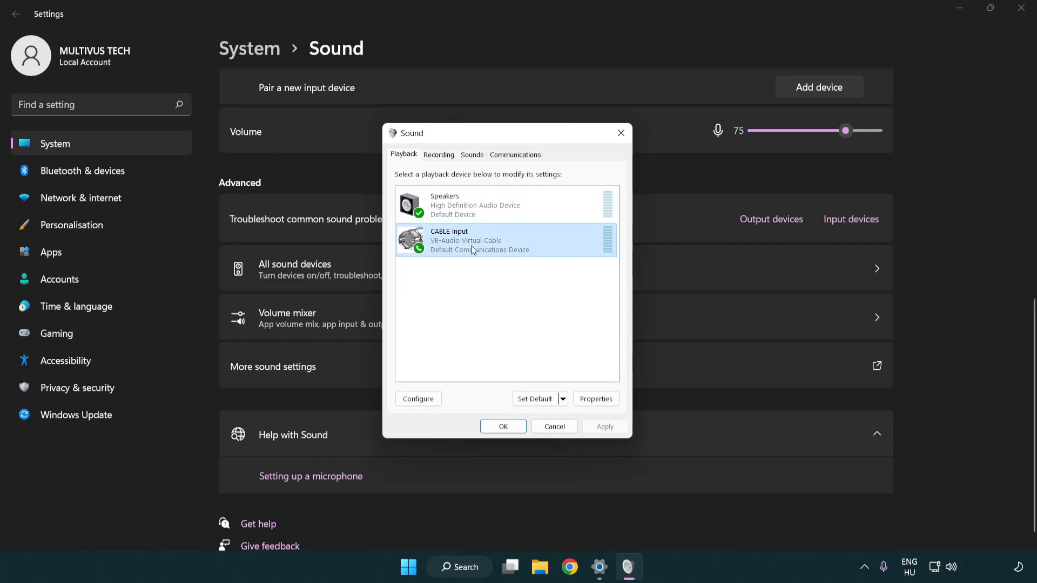
# Step: Disable the CABLE Input playback device and select Speakers as the remaining default
pyautogui.rightClick(473, 240)
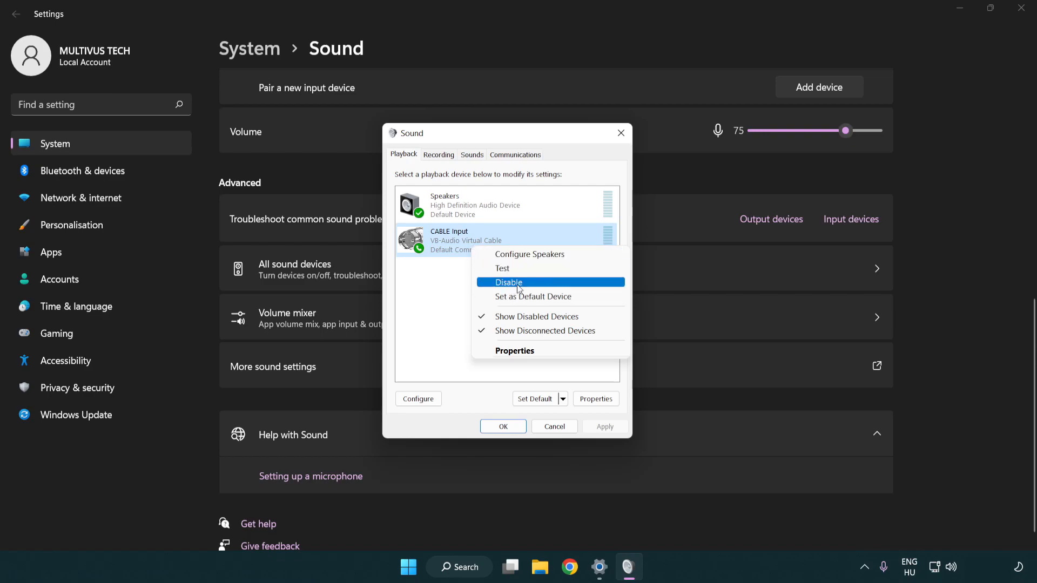
pyautogui.click(508, 282)
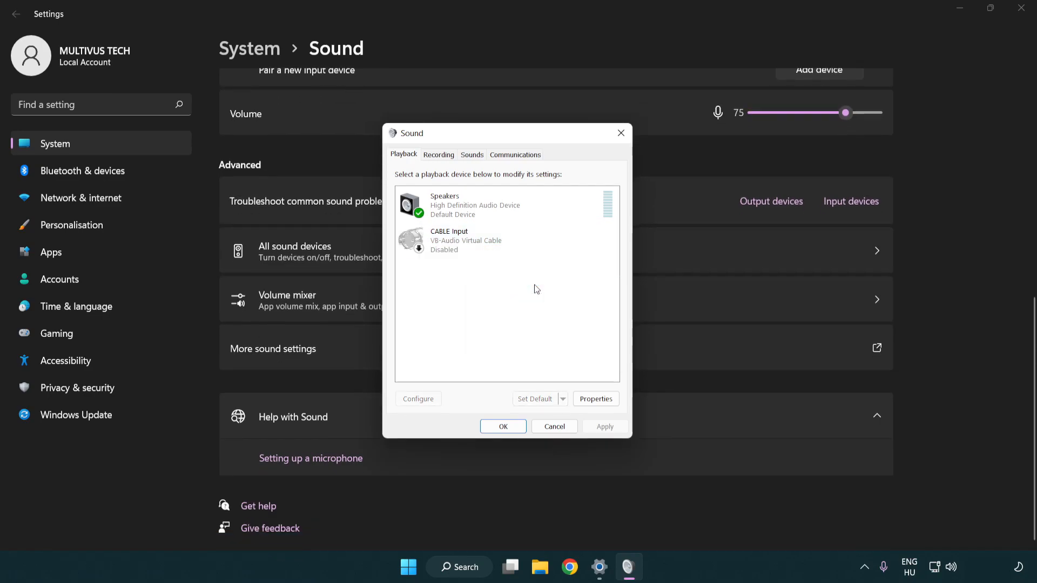
pyautogui.click(506, 205)
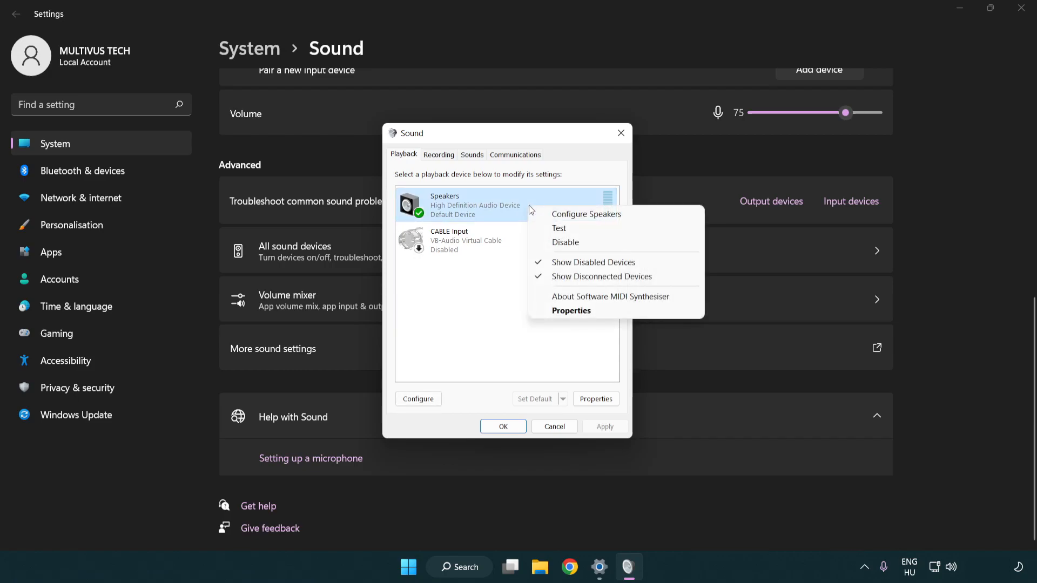
pyautogui.moveTo(585, 214)
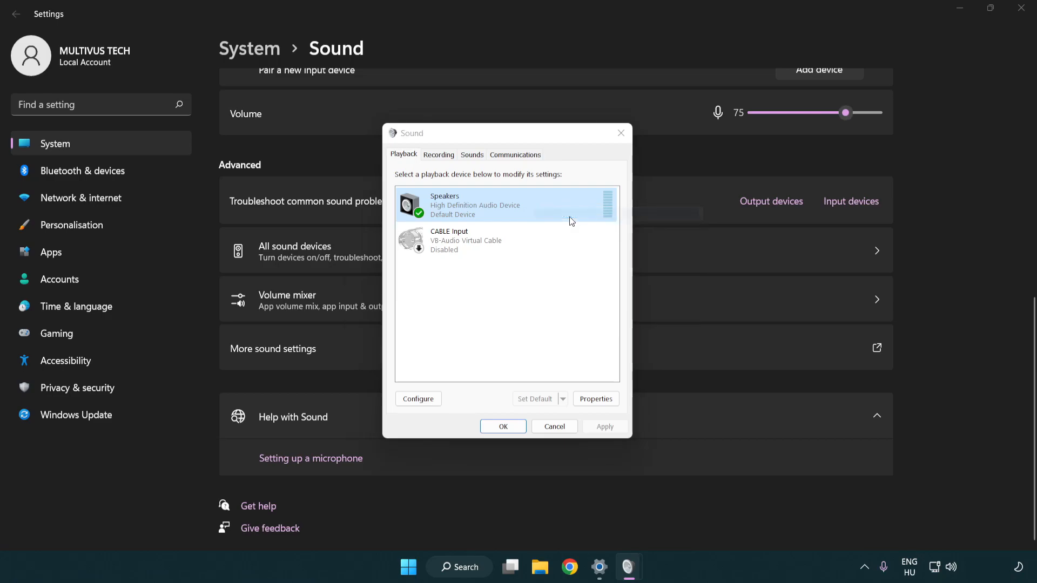
# Step: Configure Speakers as 7.1 Surround with full-range front and surround speakers
pyautogui.click(417, 399)
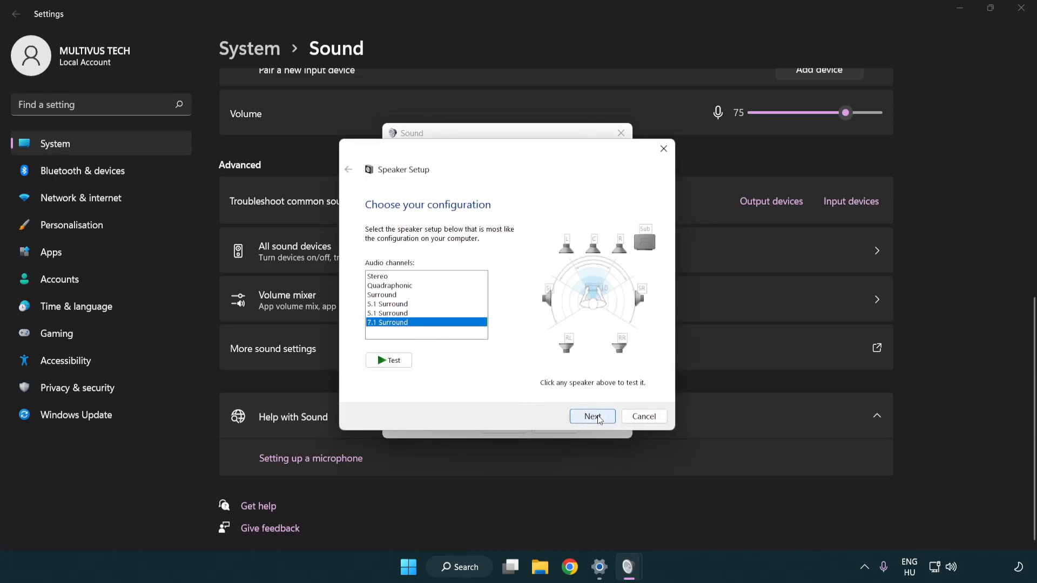
pyautogui.click(592, 416)
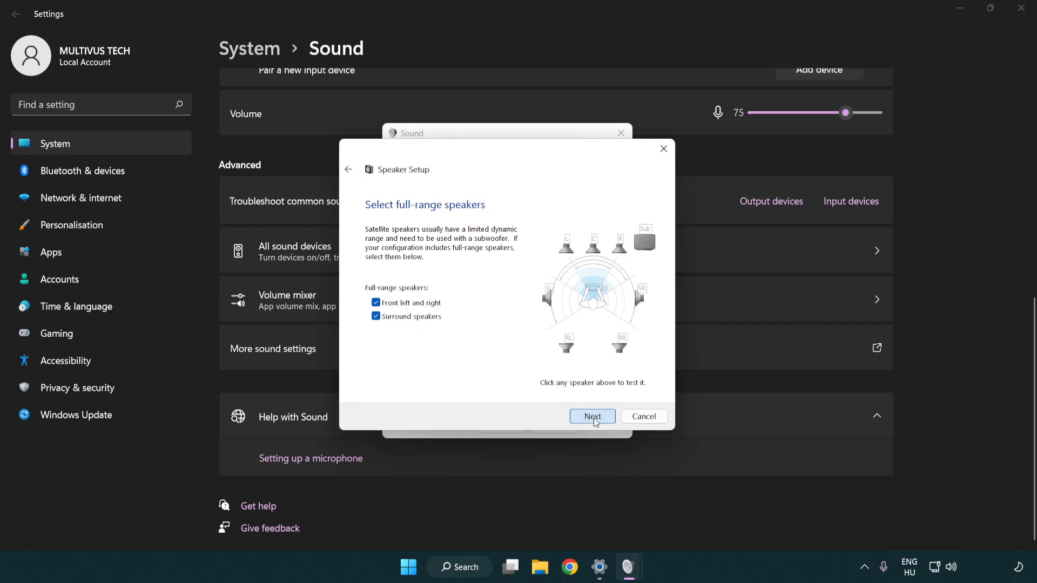
pyautogui.click(591, 416)
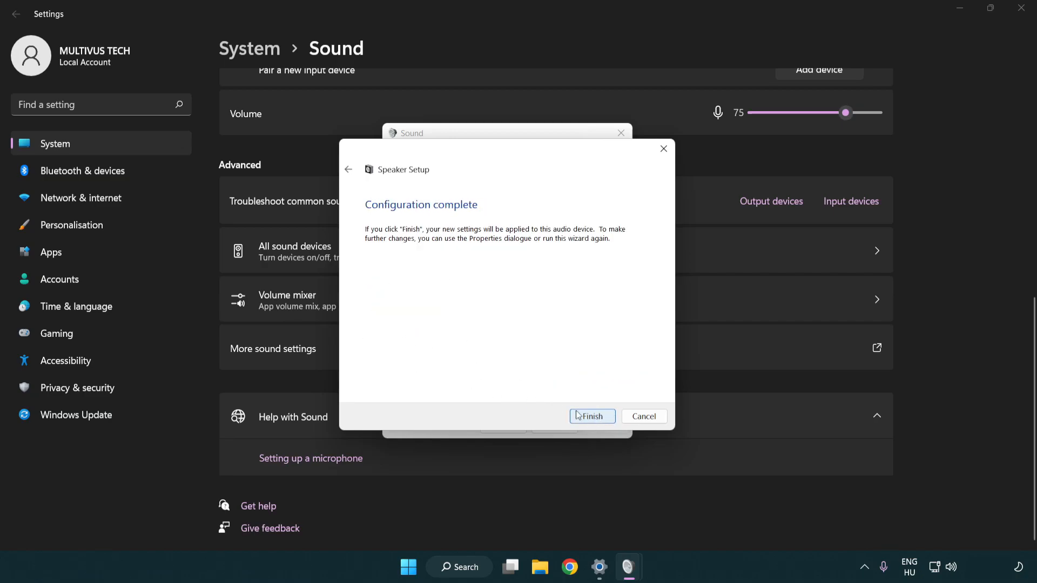
pyautogui.moveTo(591, 420)
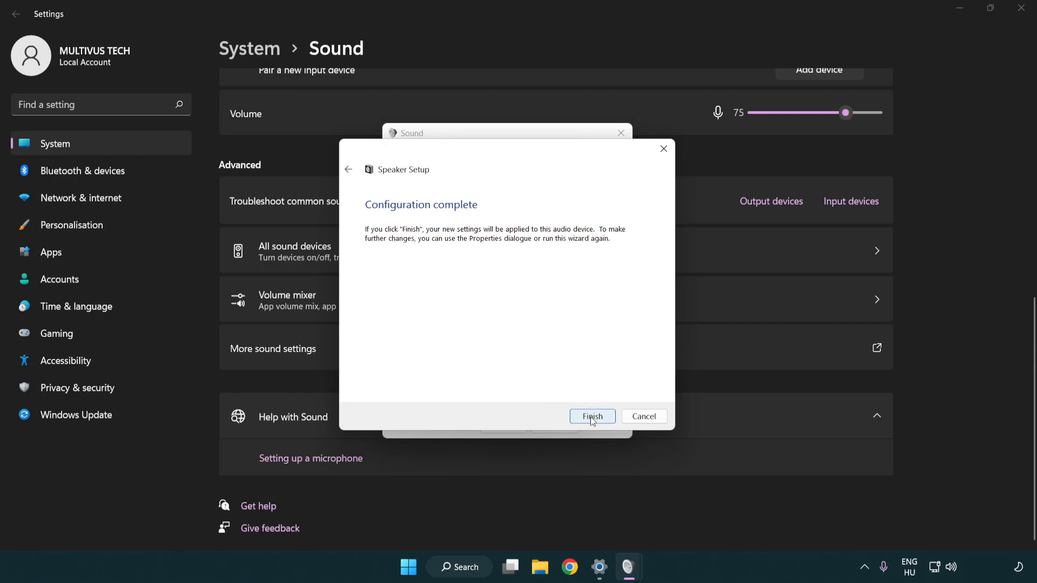
pyautogui.click(592, 417)
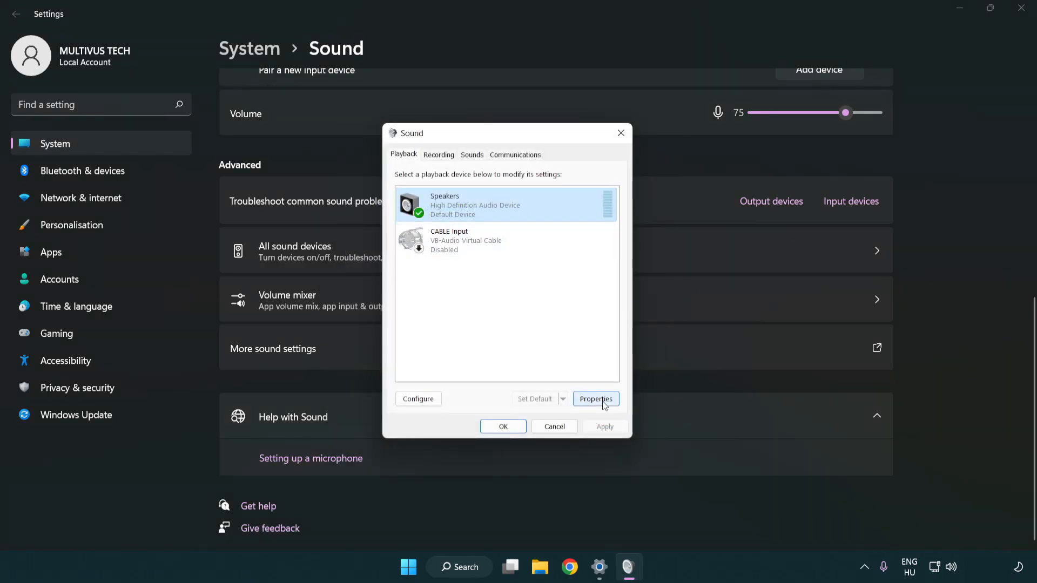
# Step: Set the Speakers default format to 16 bit, 48000 Hz (DVD Quality) and close the sound dialogs
pyautogui.click(594, 399)
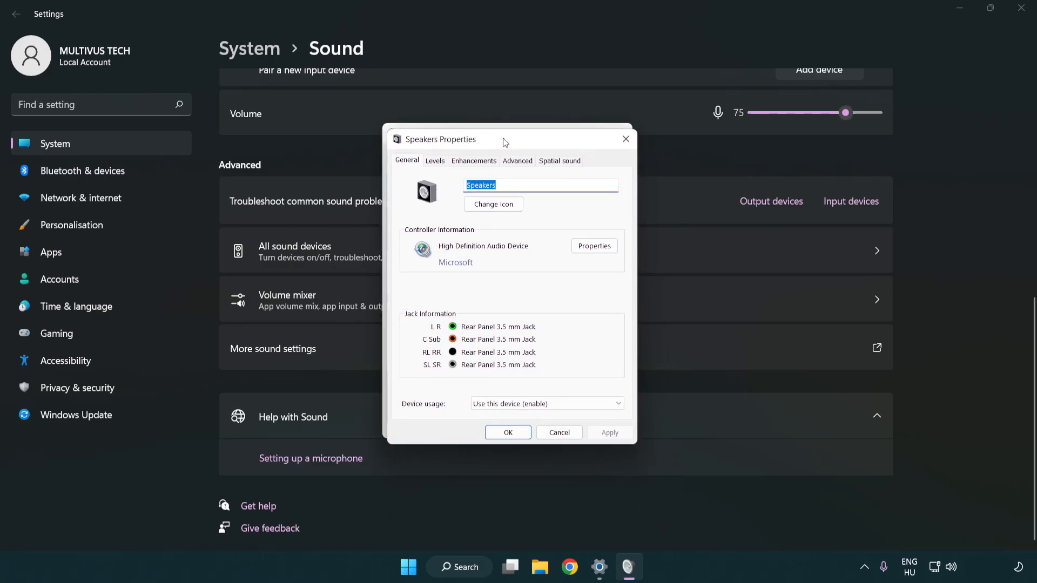
pyautogui.click(473, 159)
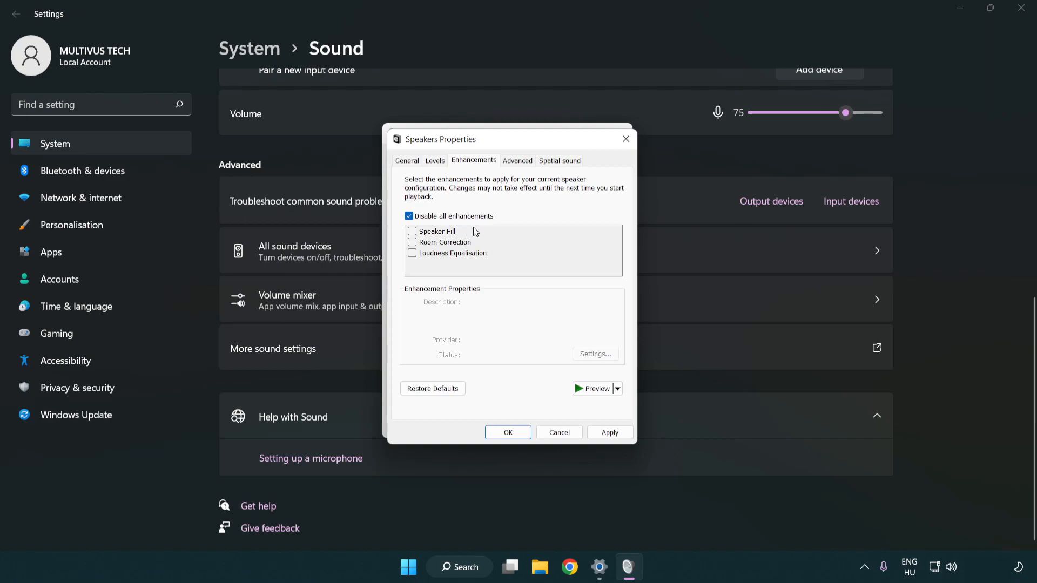
pyautogui.moveTo(519, 164)
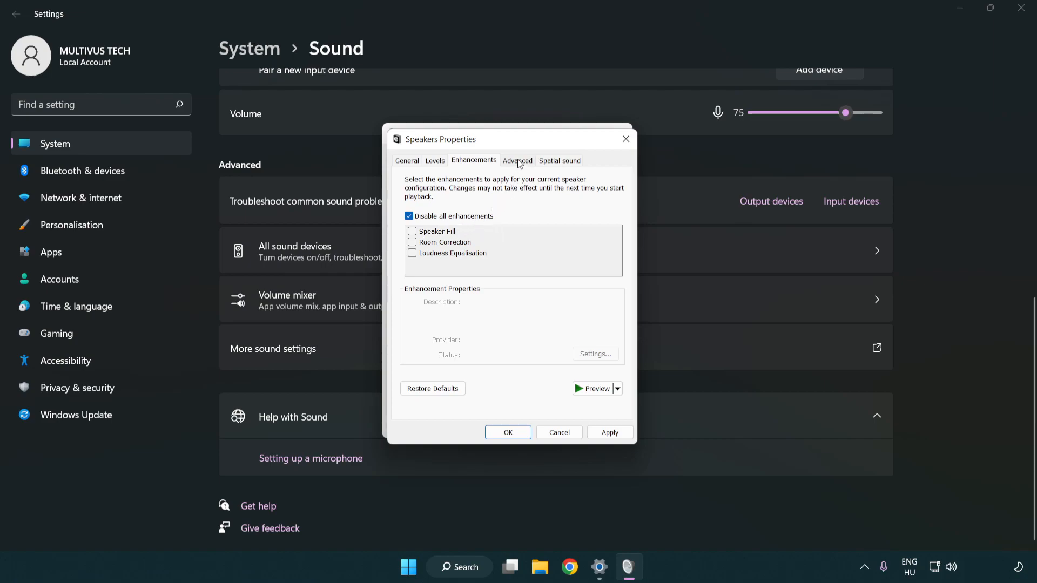
pyautogui.click(518, 160)
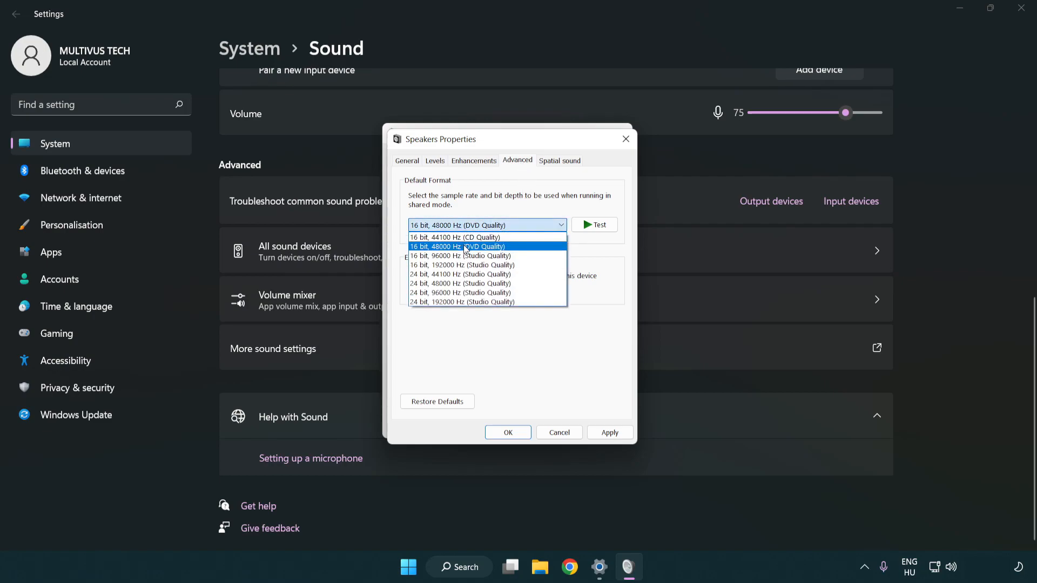
pyautogui.click(458, 247)
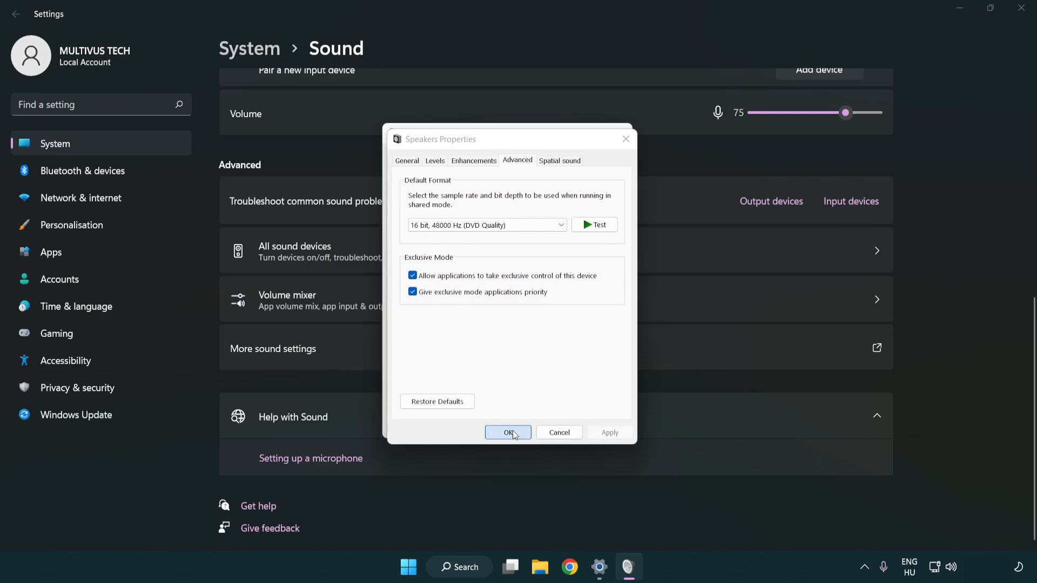
pyautogui.click(508, 432)
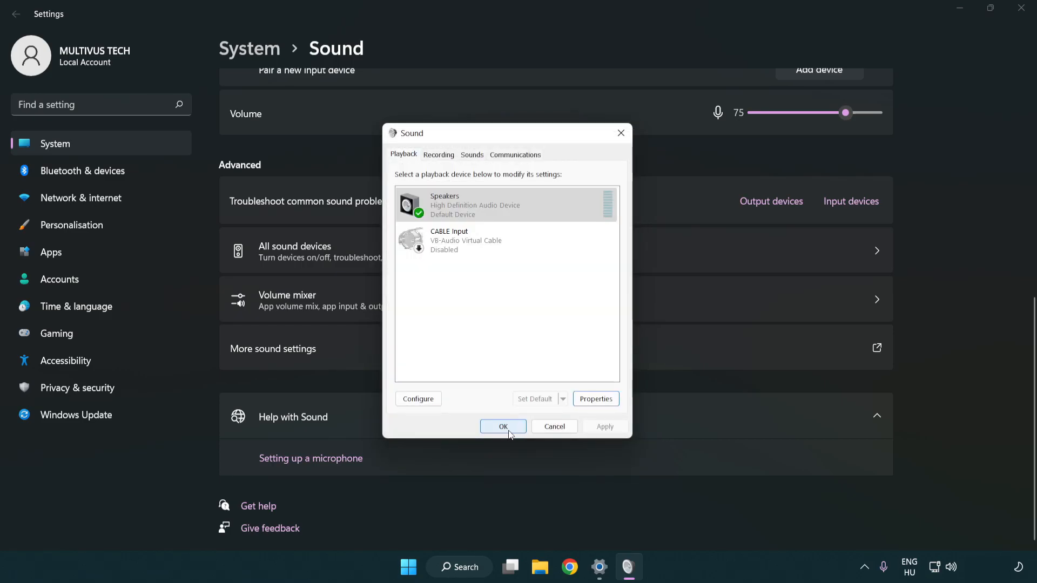
pyautogui.click(503, 426)
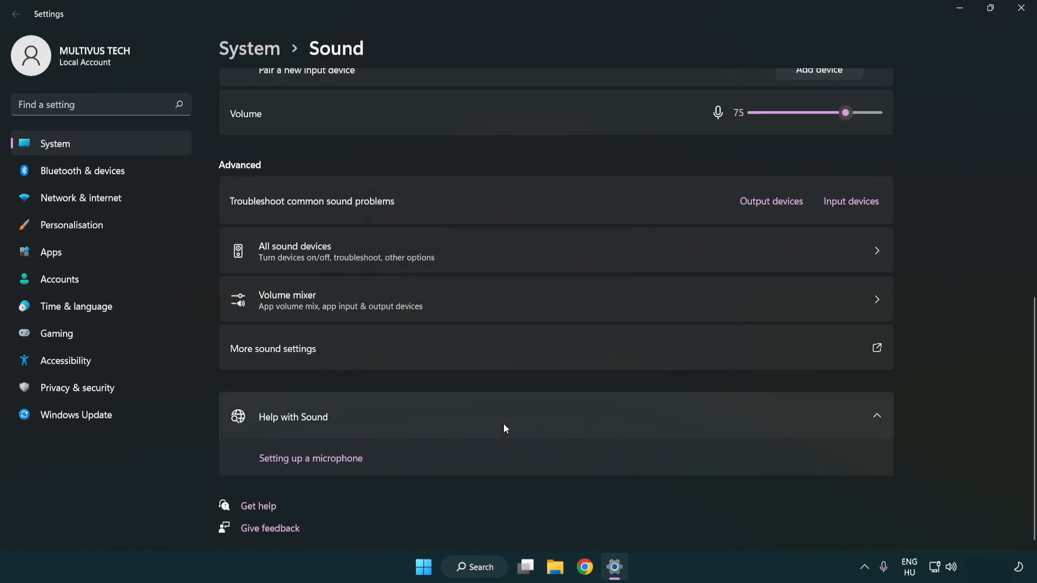
pyautogui.moveTo(1021, 8)
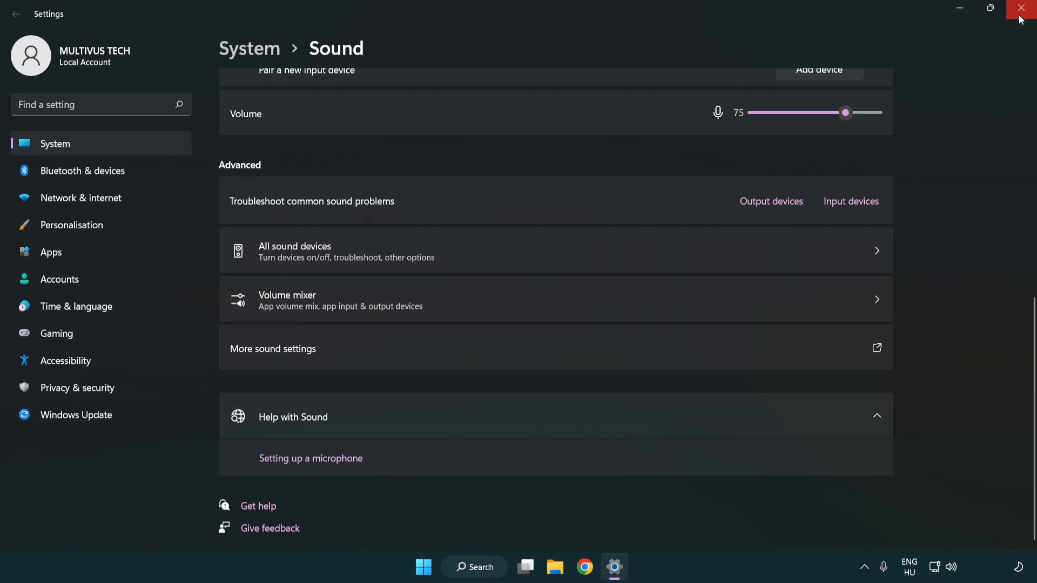
# Step: Close Settings and find Device Manager through Windows Search by typing 'device manager'
pyautogui.click(1021, 7)
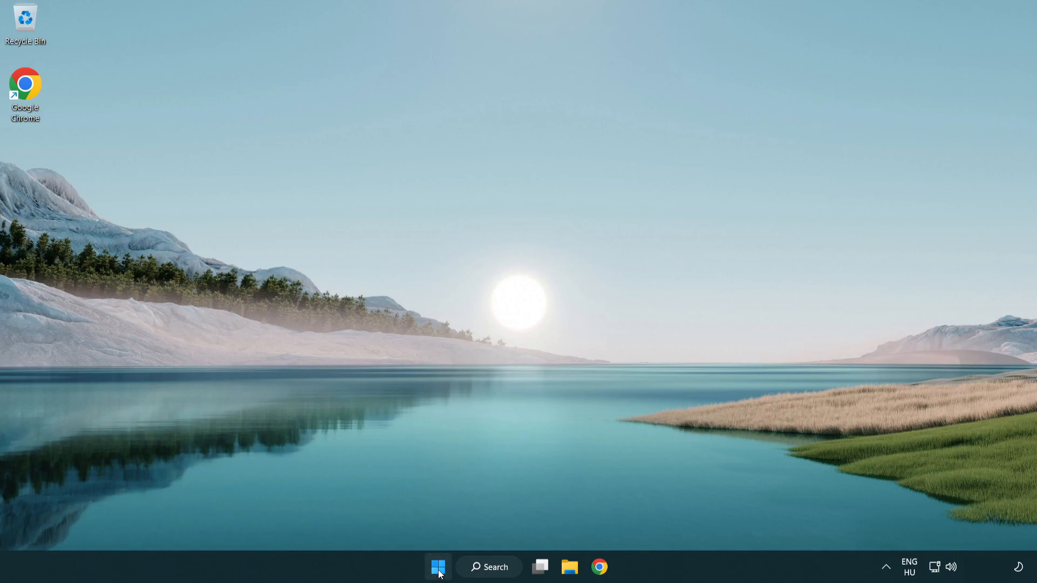
pyautogui.click(438, 567)
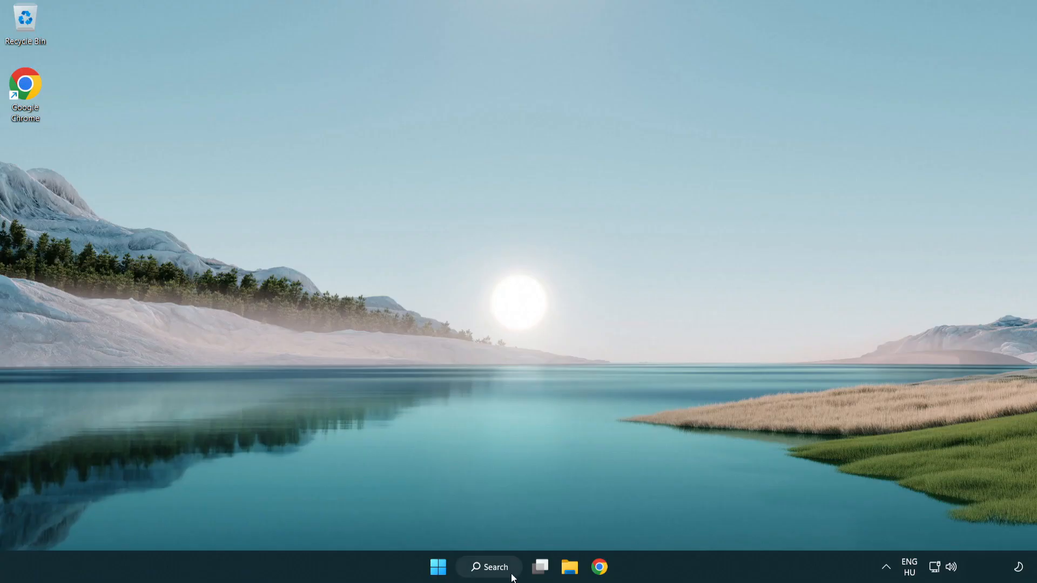
pyautogui.click(489, 568)
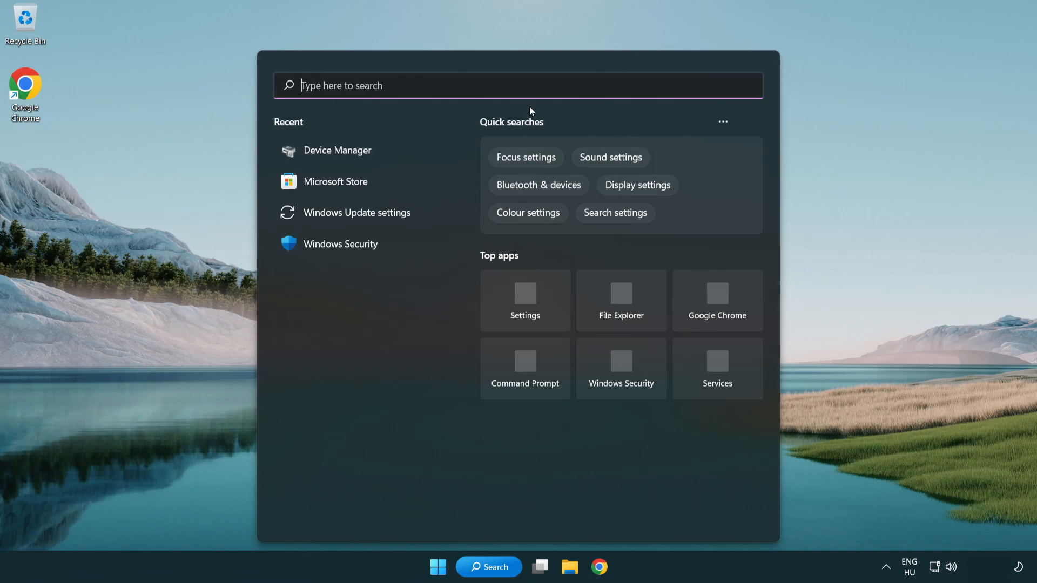
pyautogui.write('device manager')
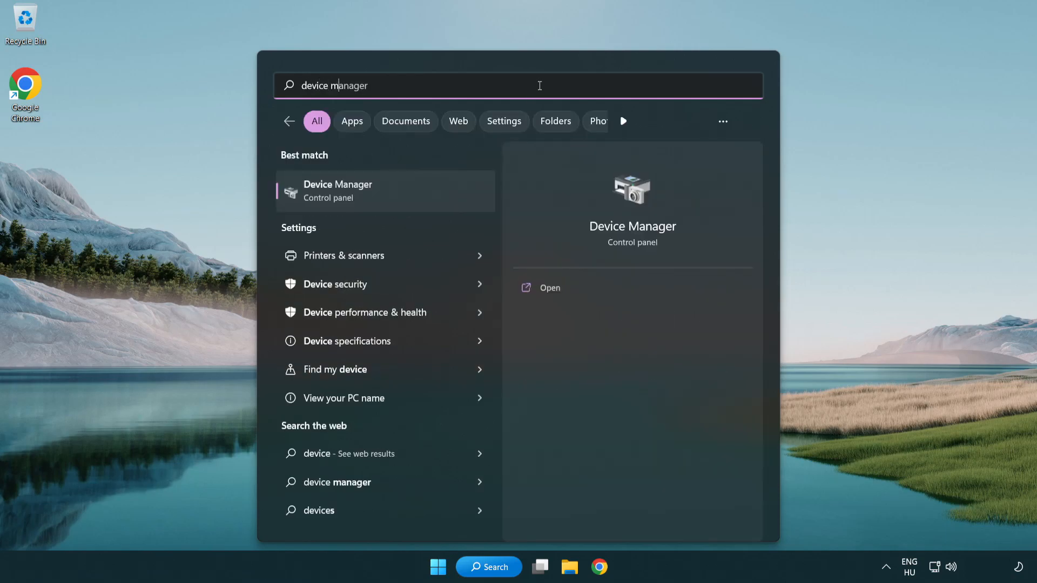
pyautogui.write('r')
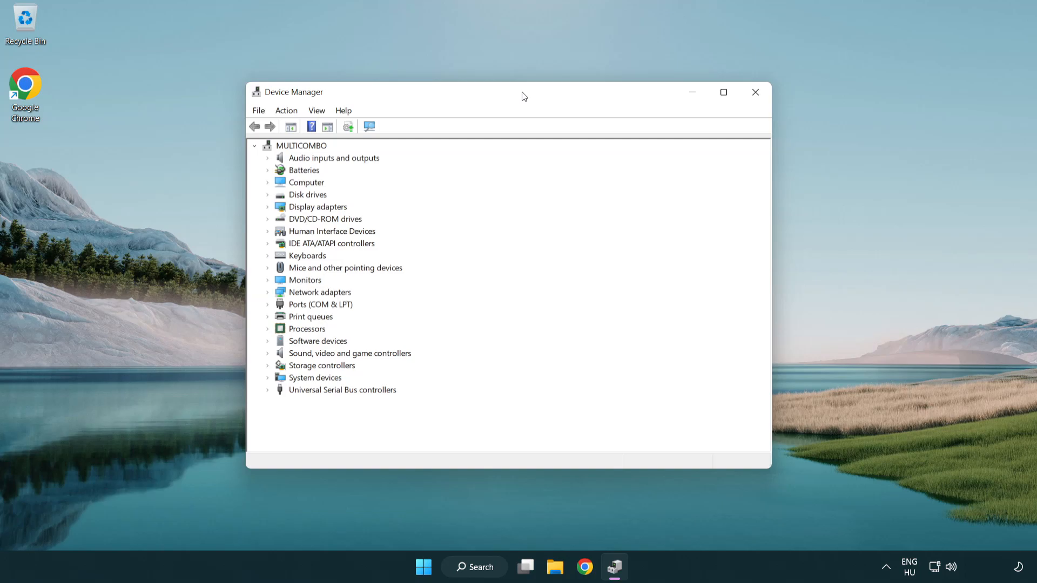
# Step: Start Update driver for High Definition Audio Device under Sound, video and game controllers
pyautogui.click(349, 352)
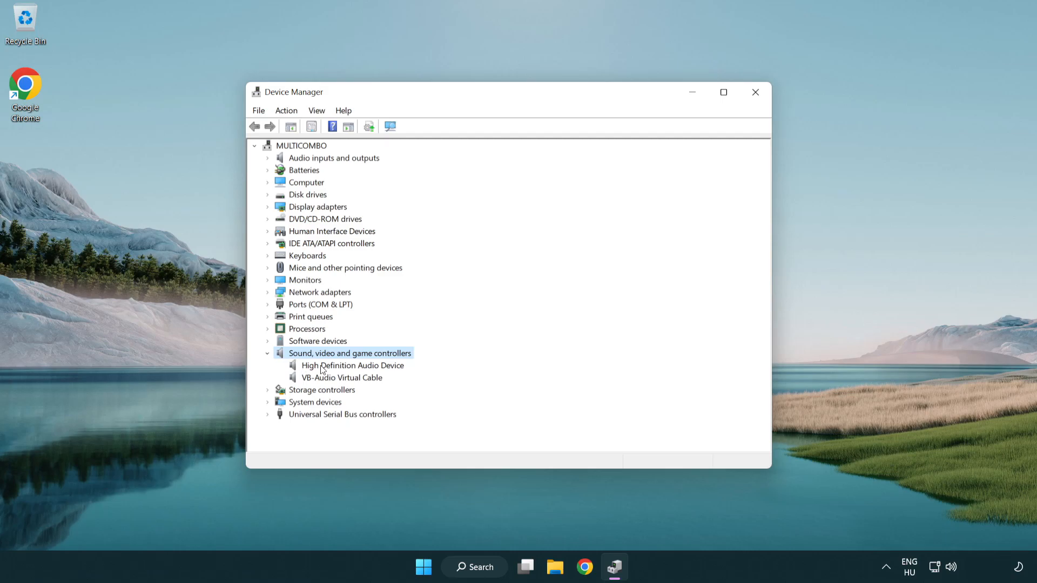
pyautogui.click(353, 365)
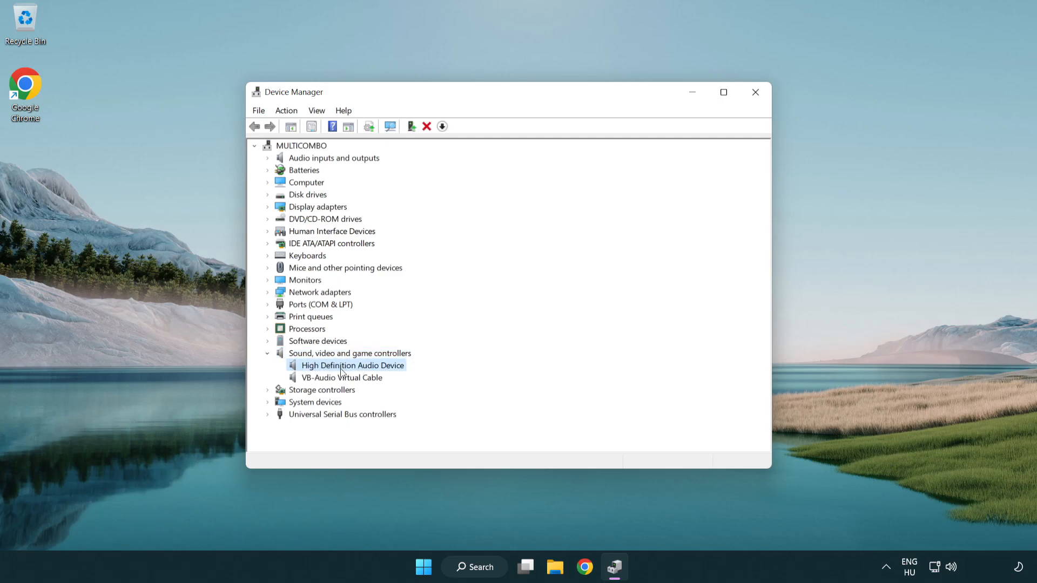
pyautogui.rightClick(353, 366)
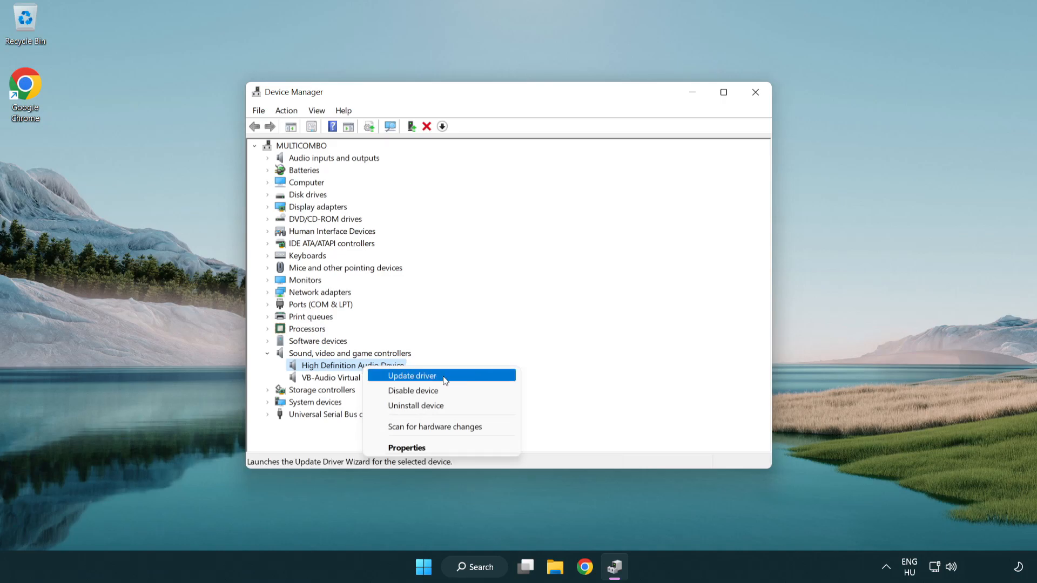
pyautogui.click(411, 376)
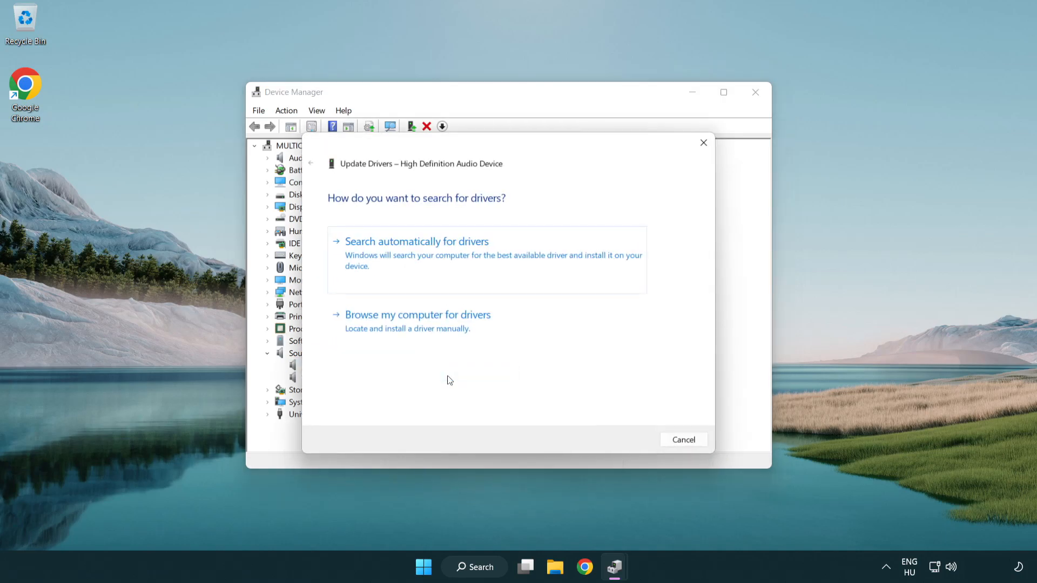
pyautogui.moveTo(553, 260)
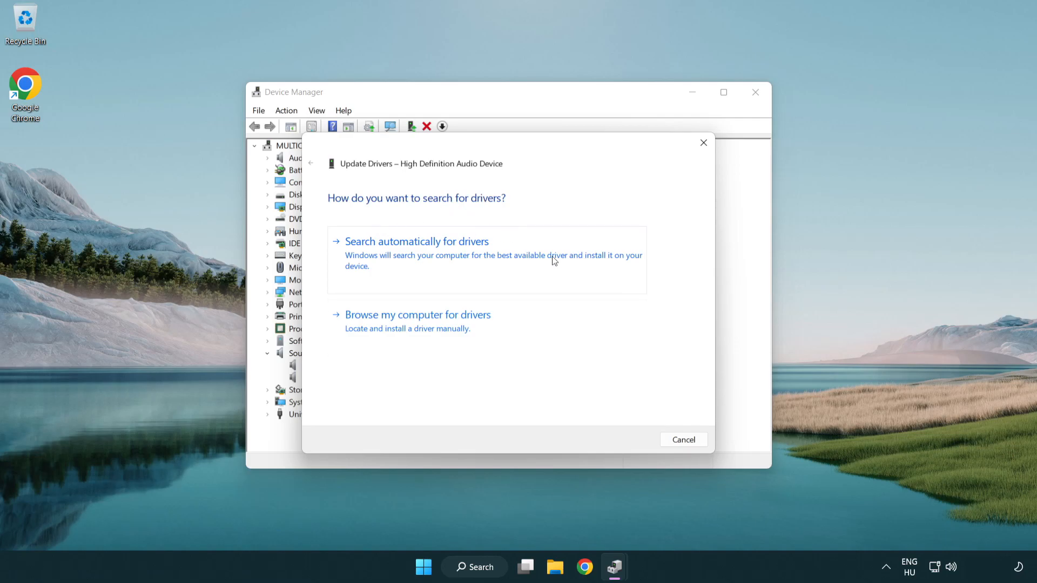
pyautogui.moveTo(419, 337)
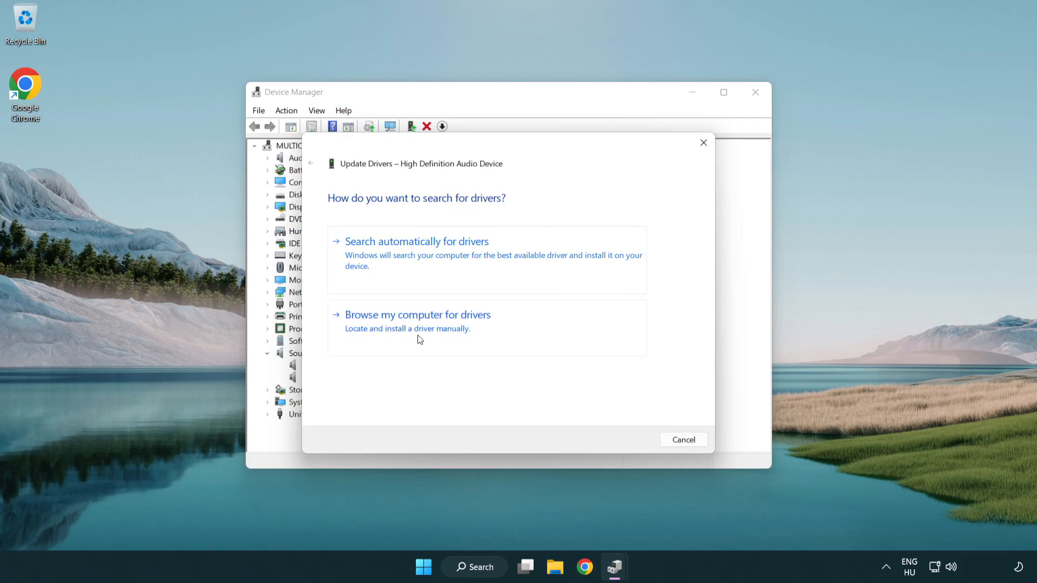
# Step: Reinstall the compatible High Definition Audio Device driver from the local list, confirming the warning, and close the wizard
pyautogui.click(419, 314)
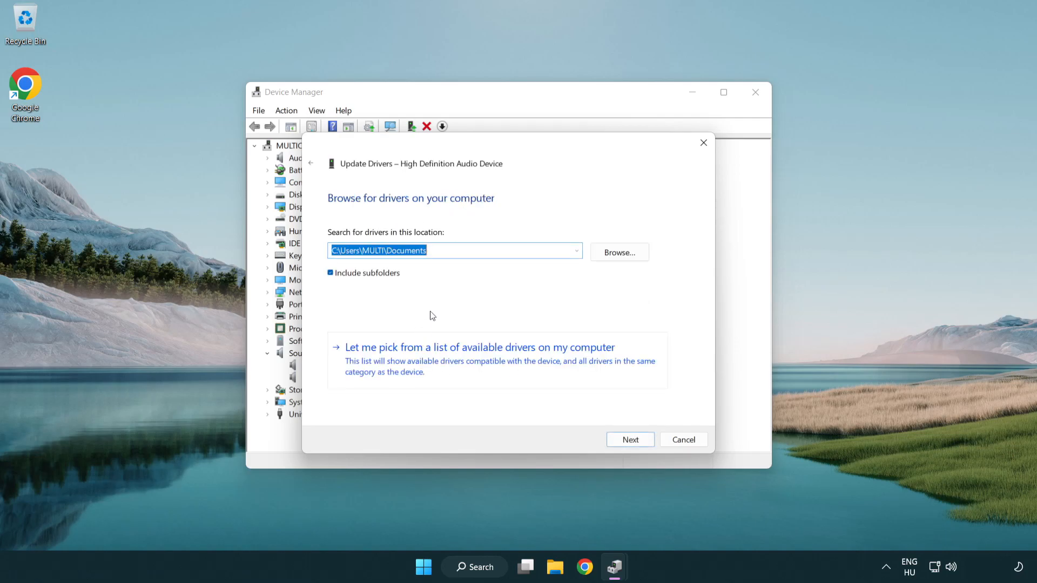
pyautogui.moveTo(408, 368)
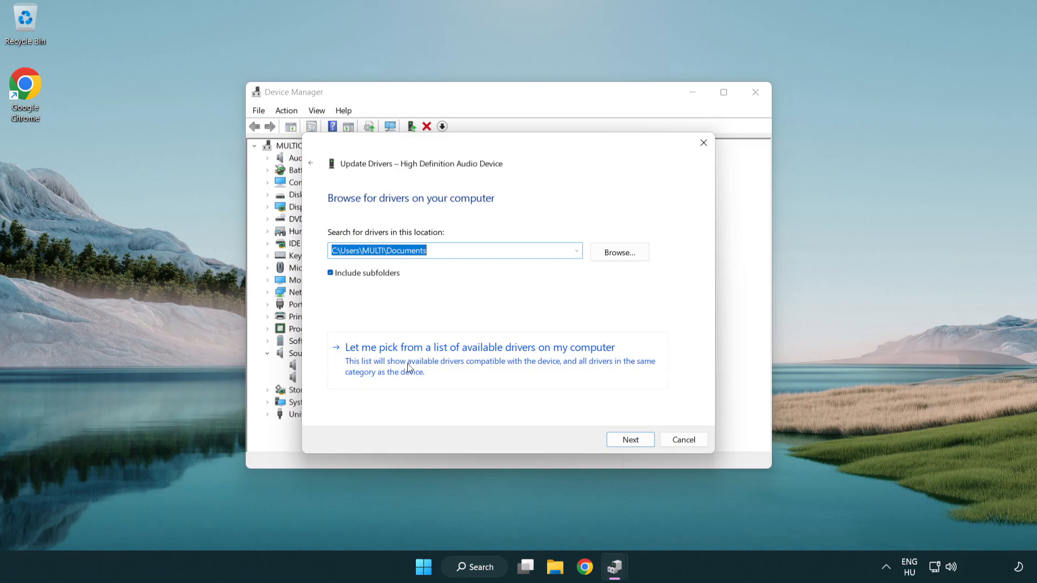
pyautogui.moveTo(499, 368)
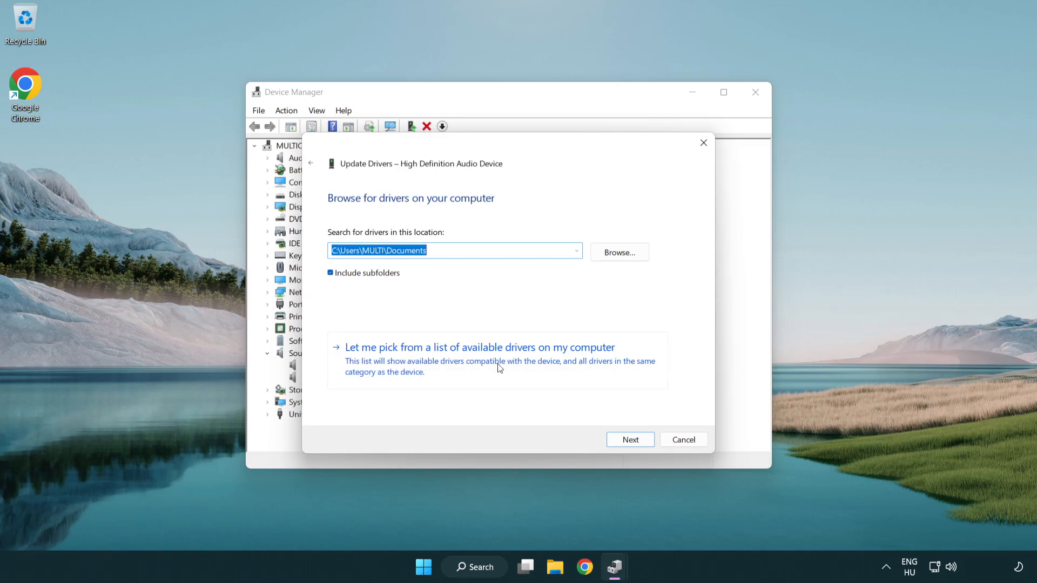
pyautogui.click(478, 347)
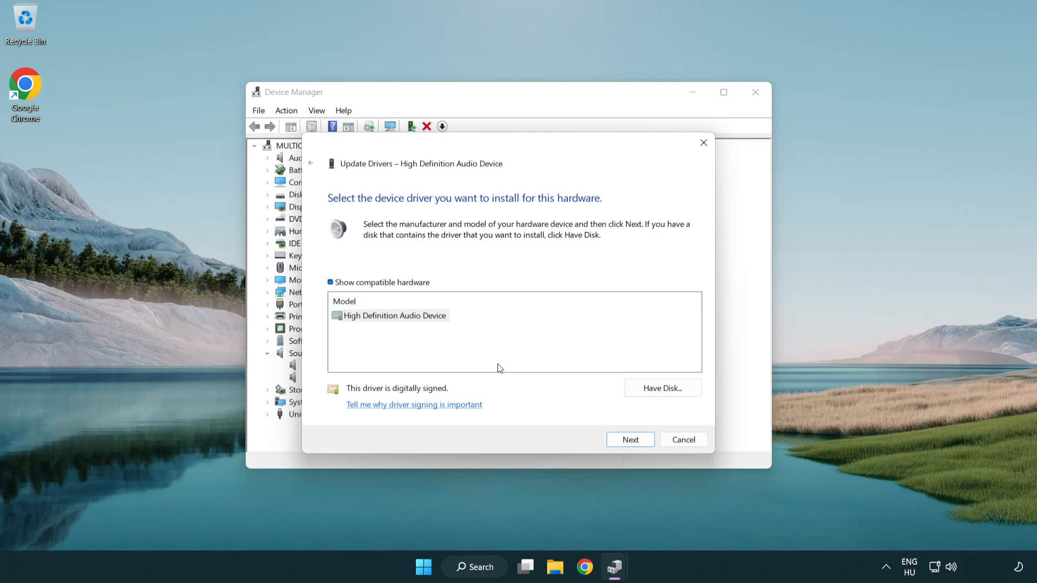
pyautogui.click(393, 315)
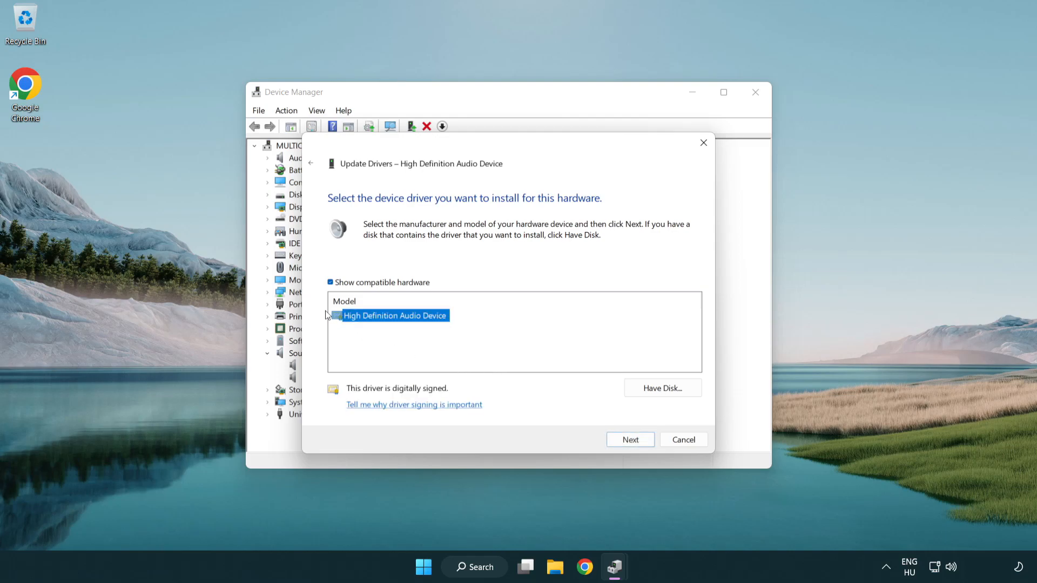
pyautogui.moveTo(593, 405)
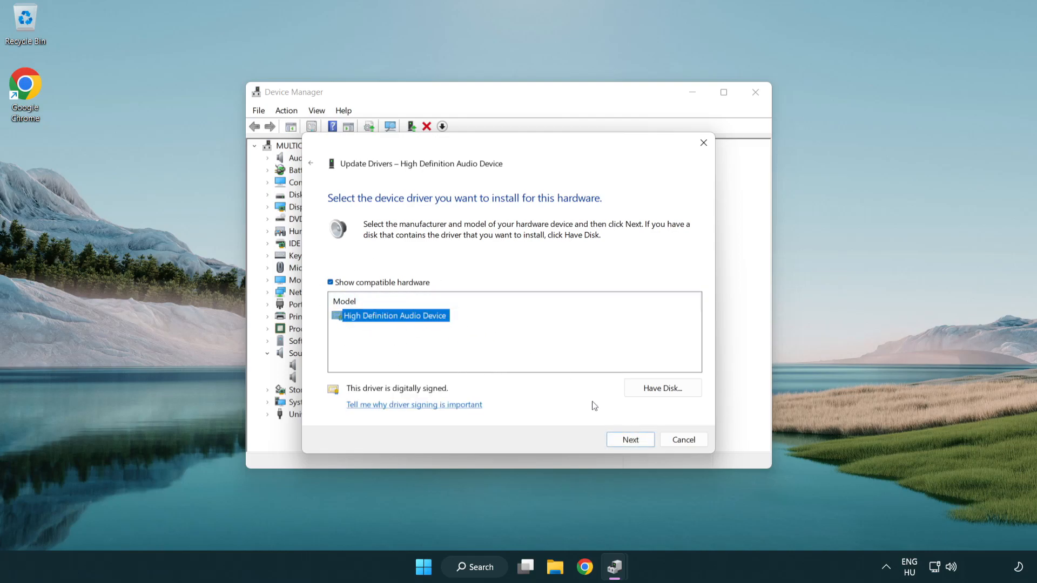
pyautogui.click(629, 439)
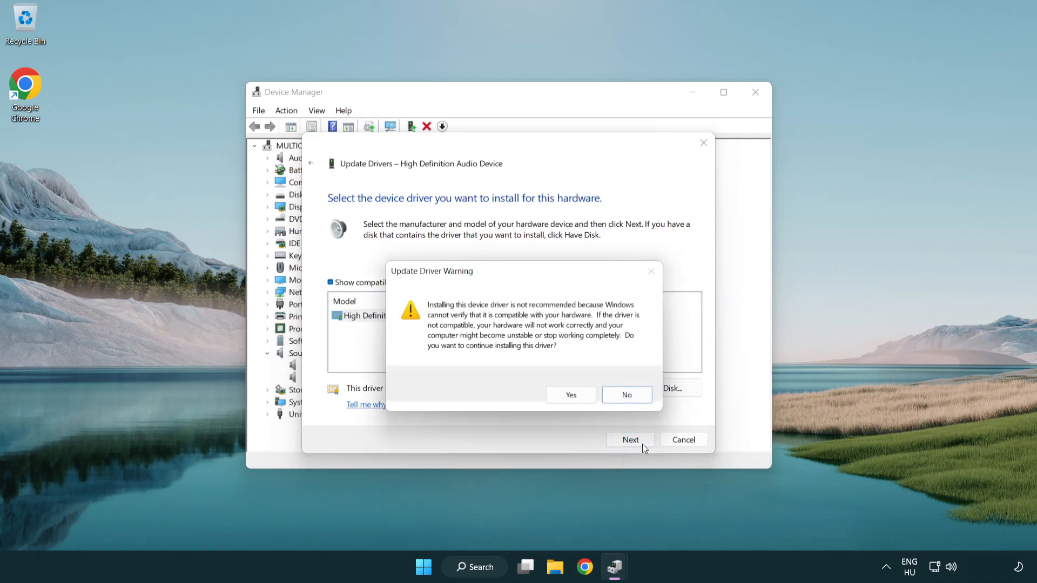
pyautogui.click(570, 395)
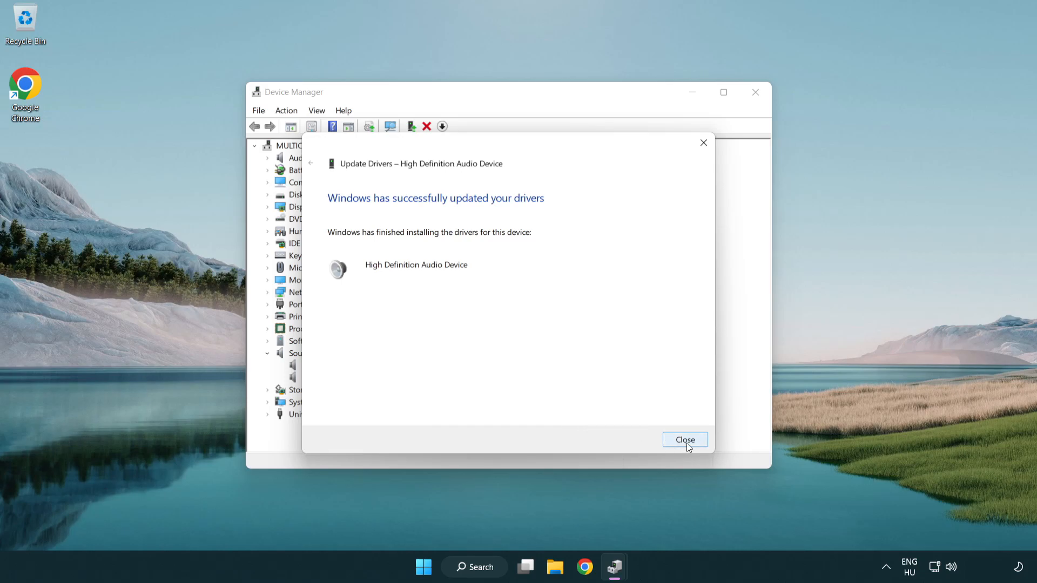
pyautogui.click(685, 440)
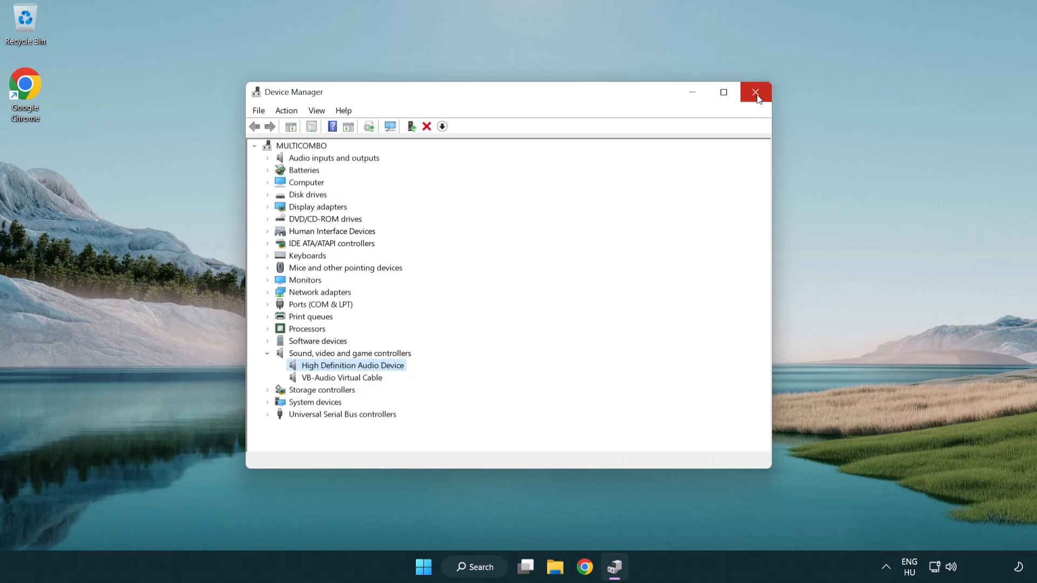
# Step: Close Device Manager and open the Start menu's power options
pyautogui.click(755, 92)
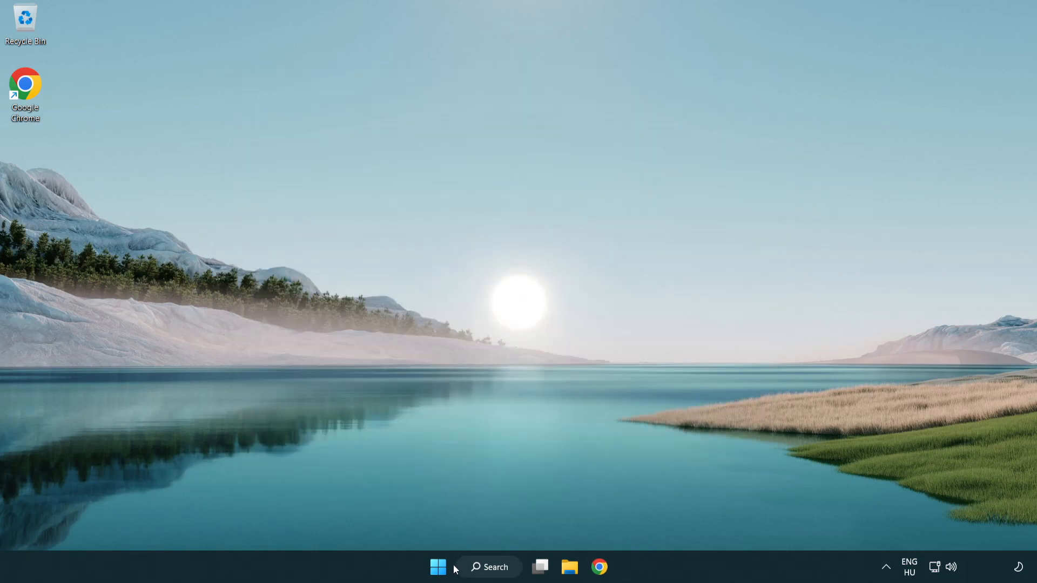
pyautogui.click(437, 567)
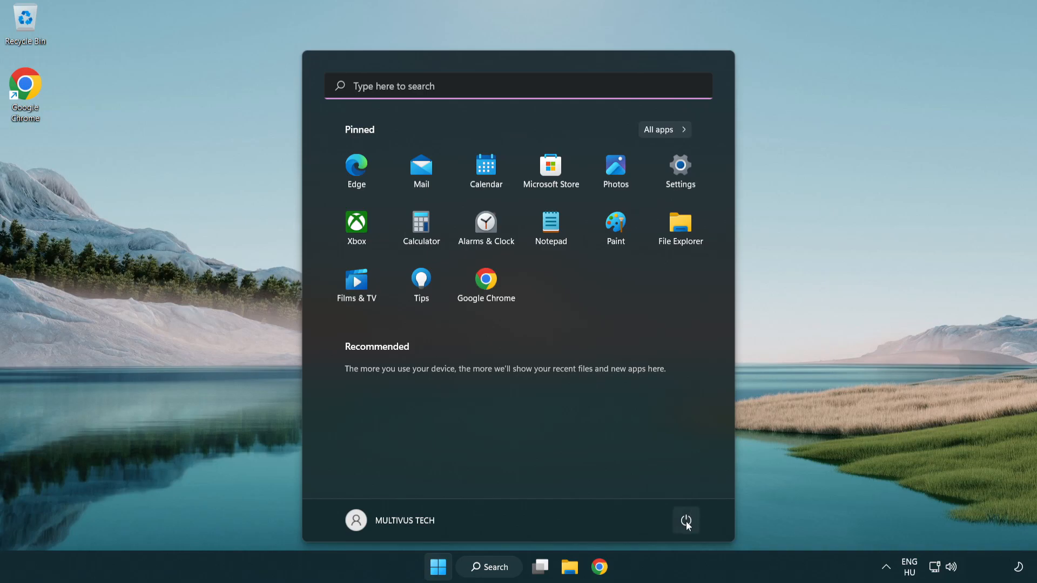
pyautogui.click(685, 521)
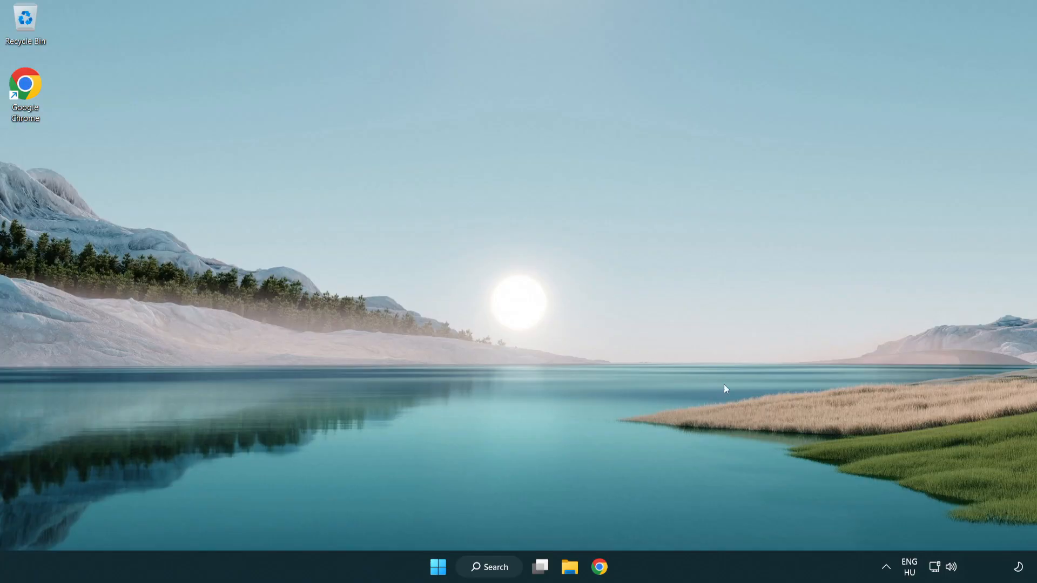
pyautogui.moveTo(951, 567)
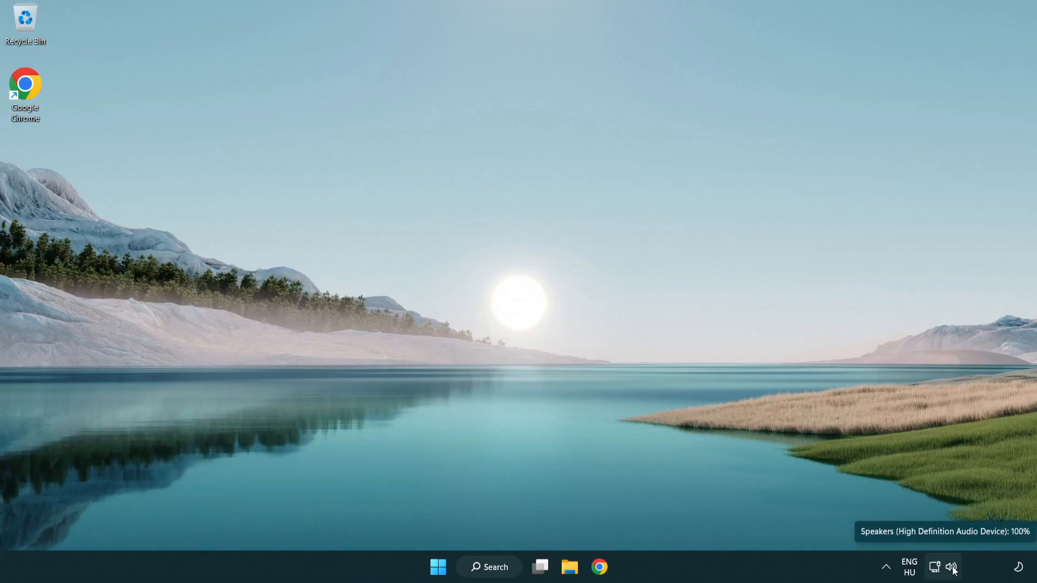
# Step: Launch the Playing Audio sound troubleshooter from the taskbar volume icon's menu
pyautogui.rightClick(953, 567)
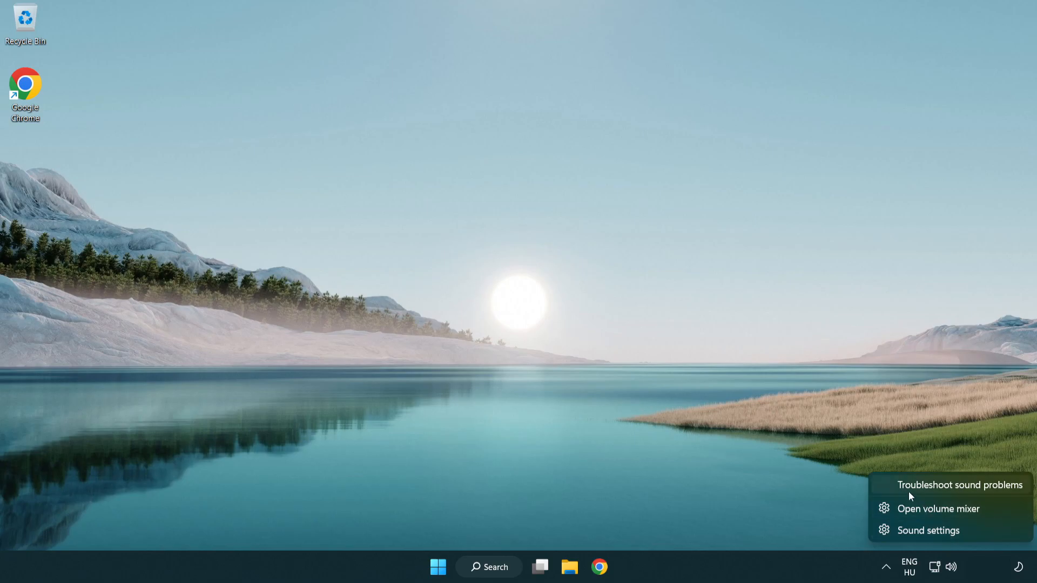
pyautogui.moveTo(948, 490)
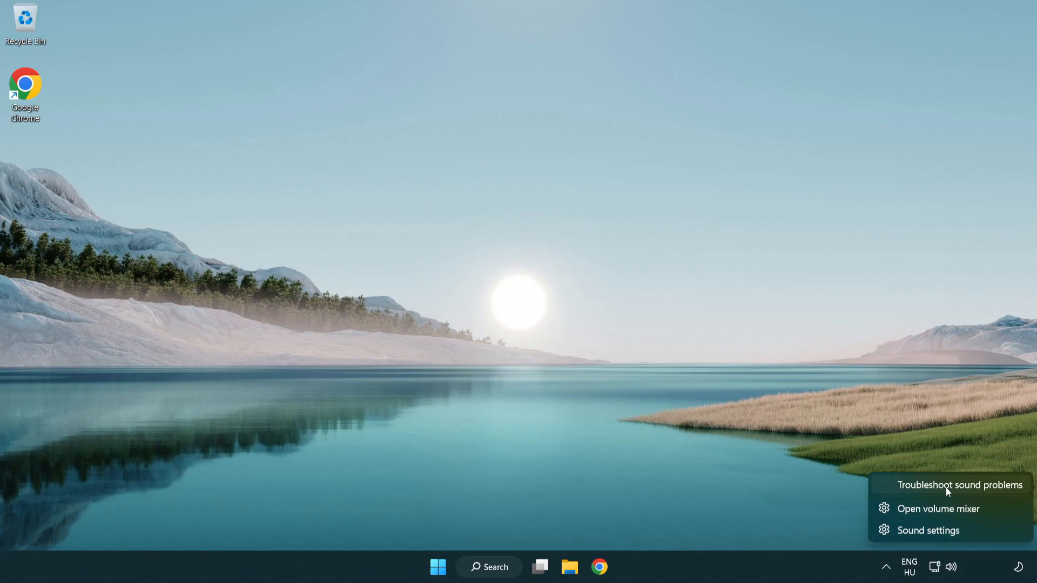
pyautogui.click(960, 485)
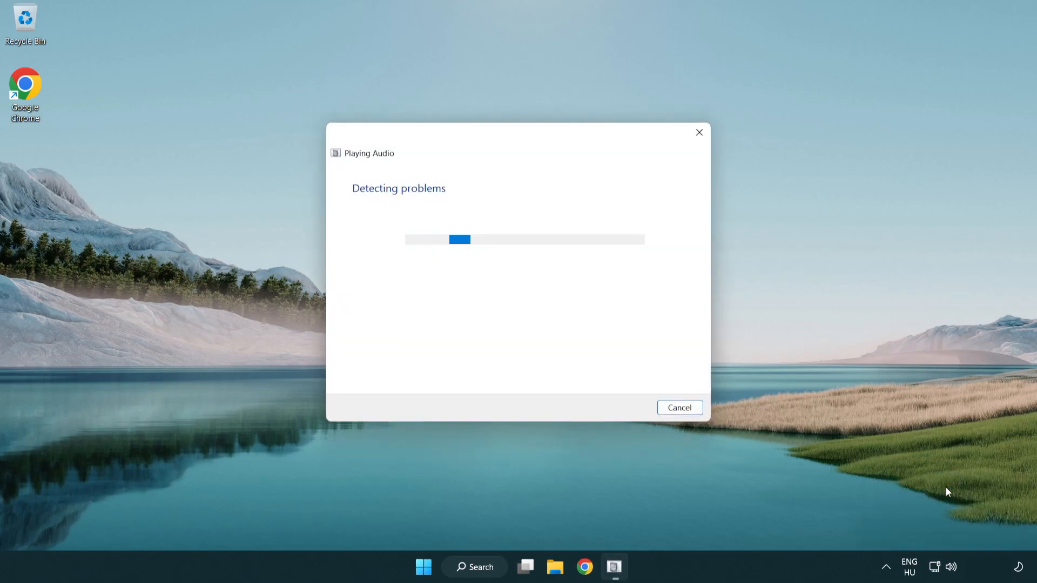